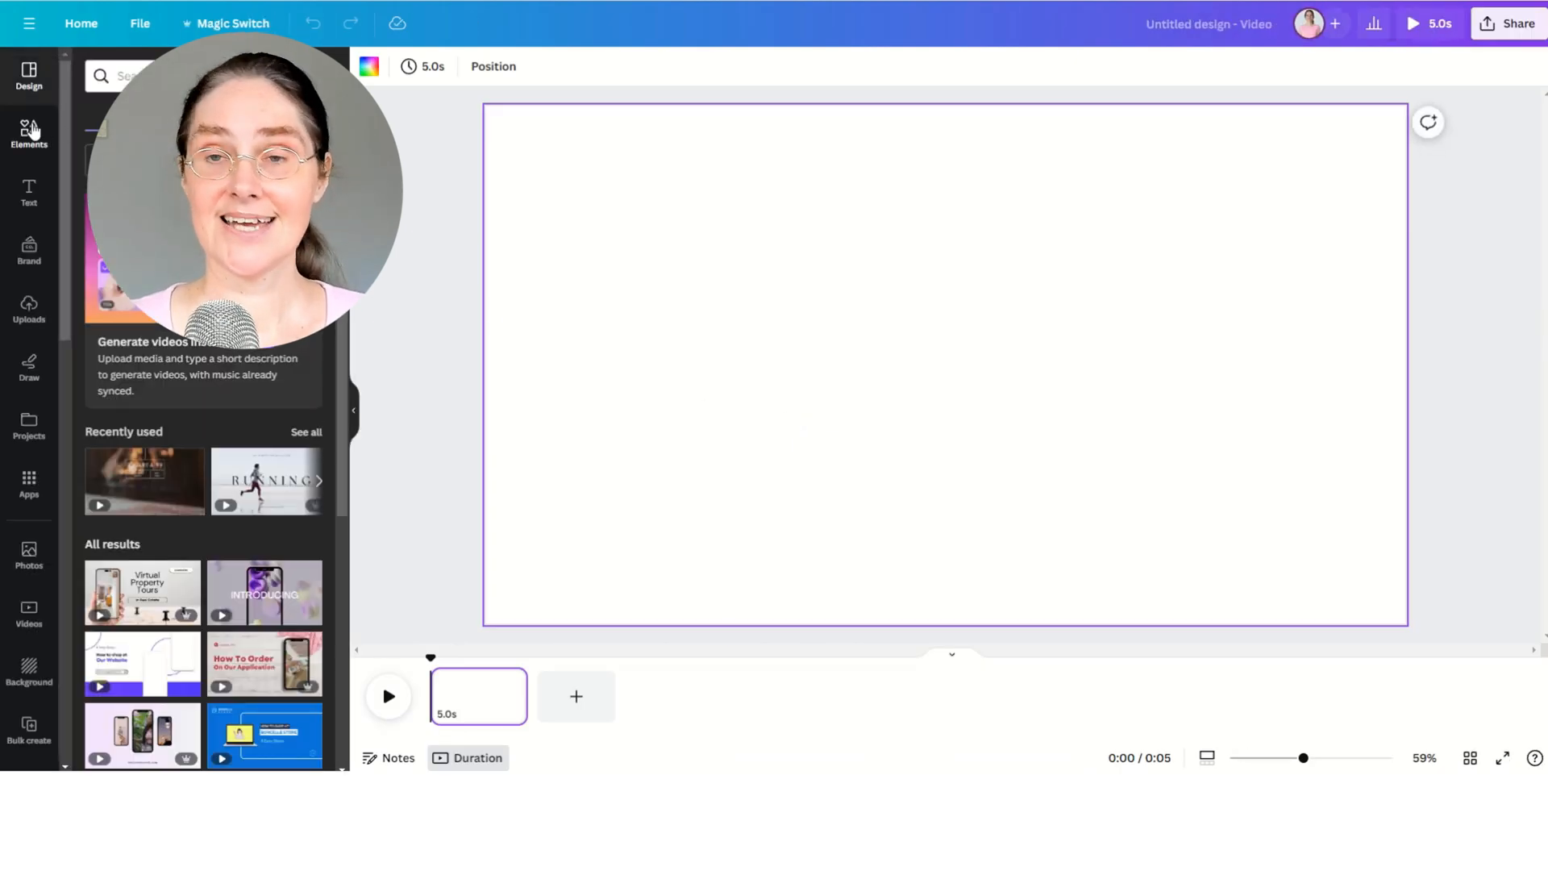
Step: Open the Magic Media AI image generator from the Elements panel
left_click(29, 134)
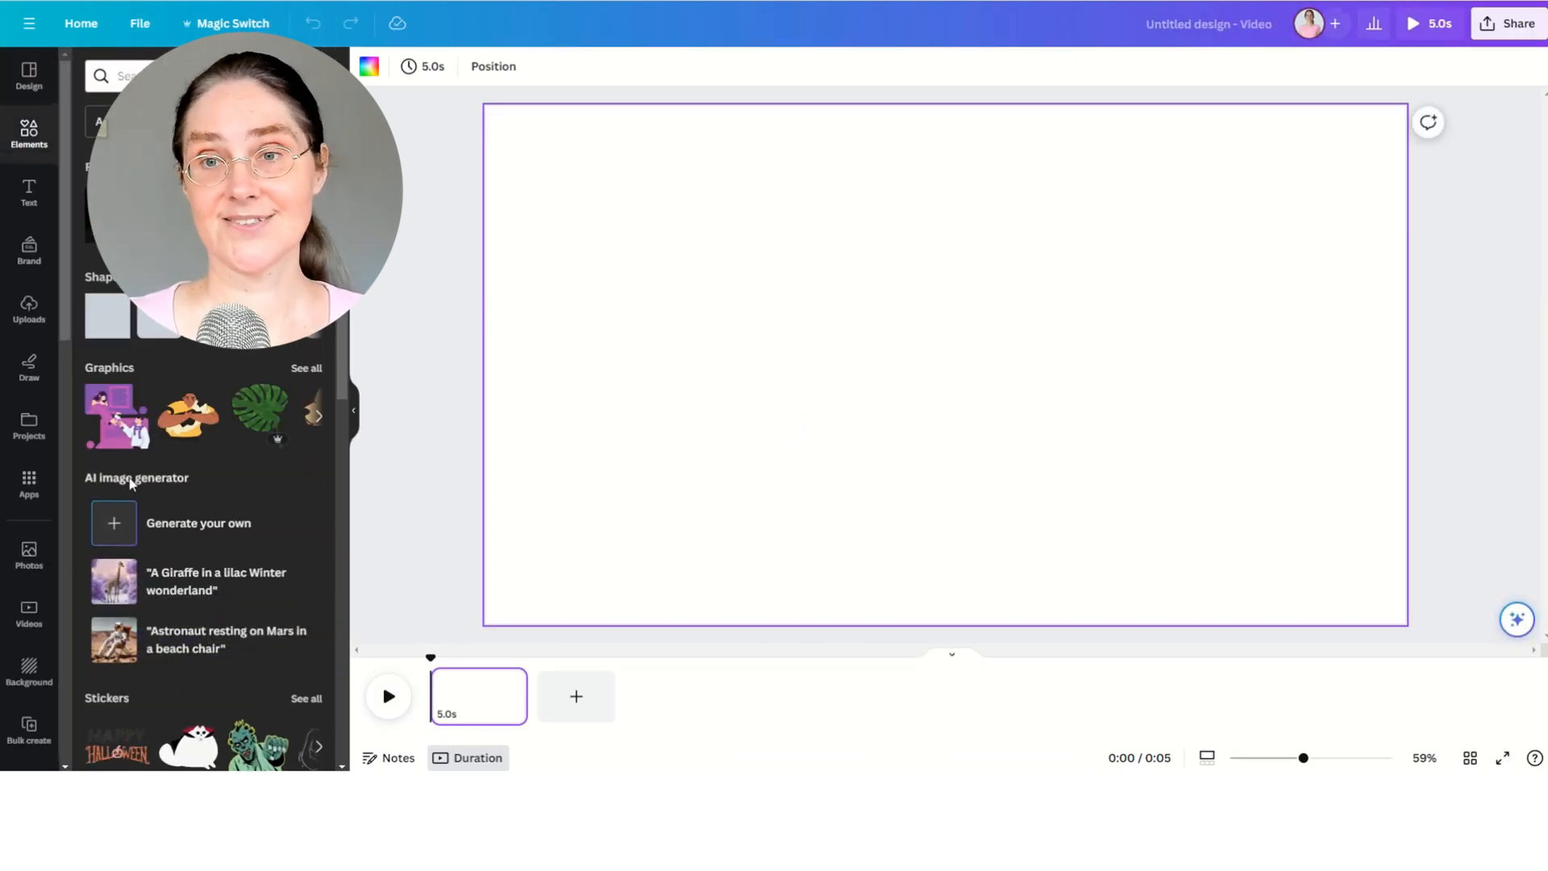
left_click(112, 522)
type("An empty coffee shop. Light and airy.")
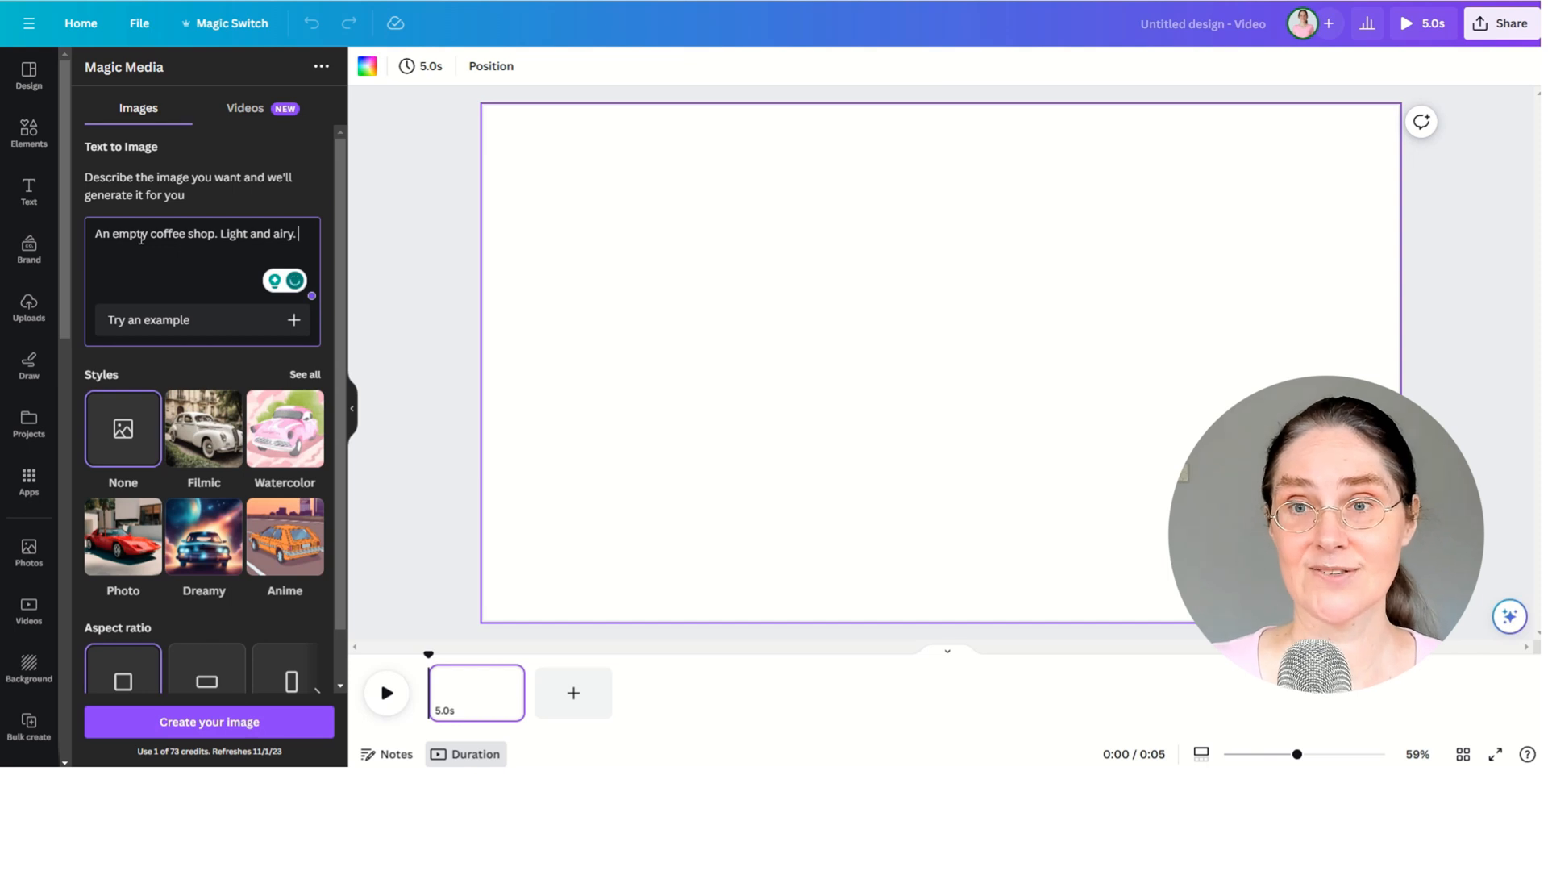
Step: Extend the prompt with 'High-resolution. Professional photography.' and generate the landscape coffee-shop image
type("High")
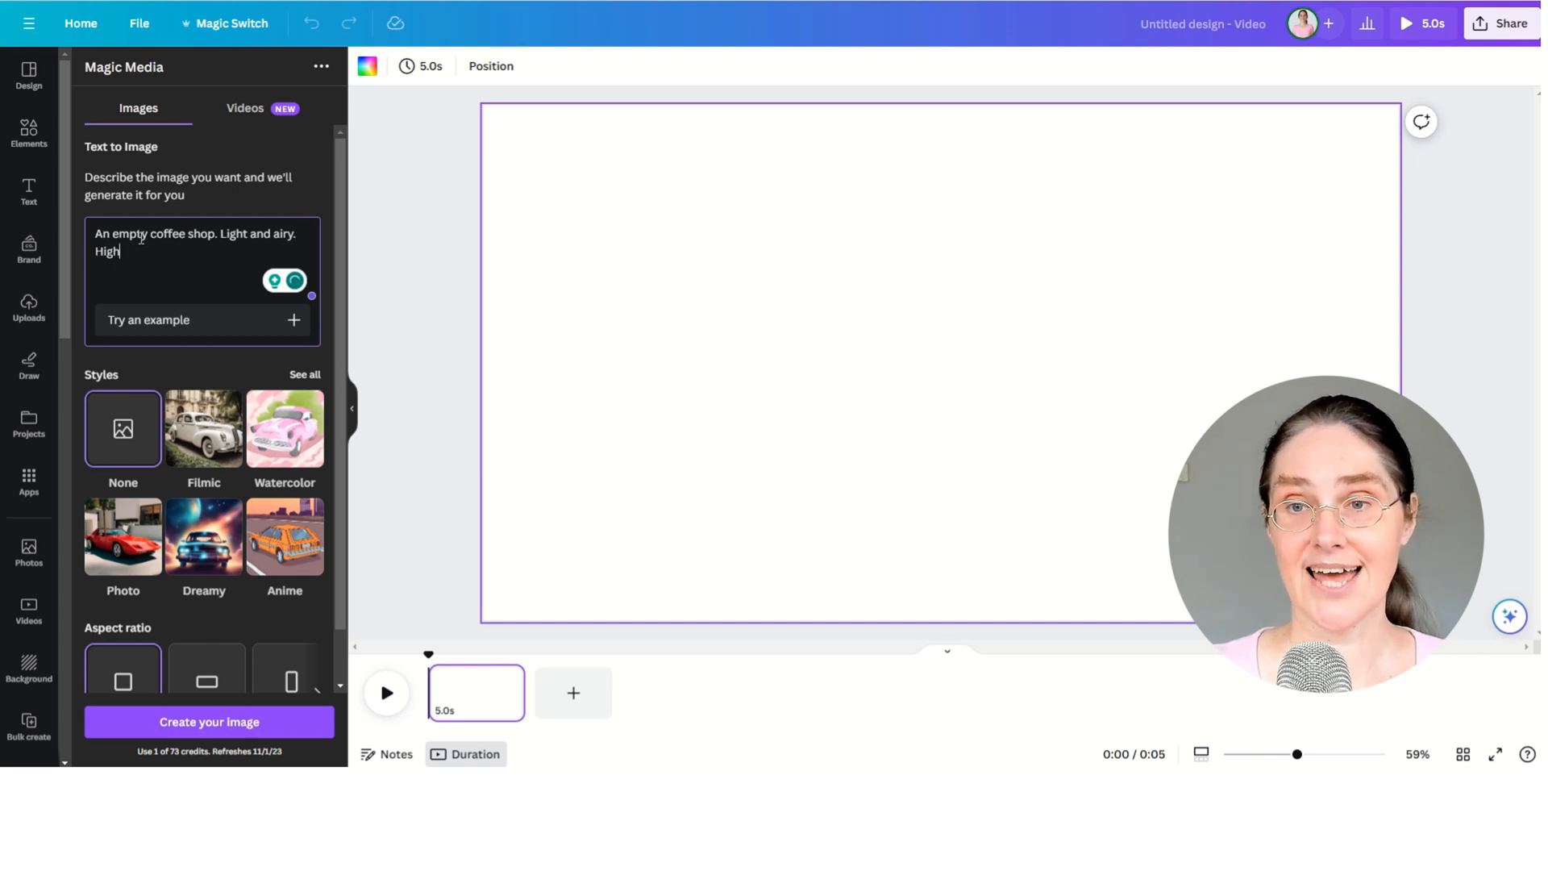
type("-")
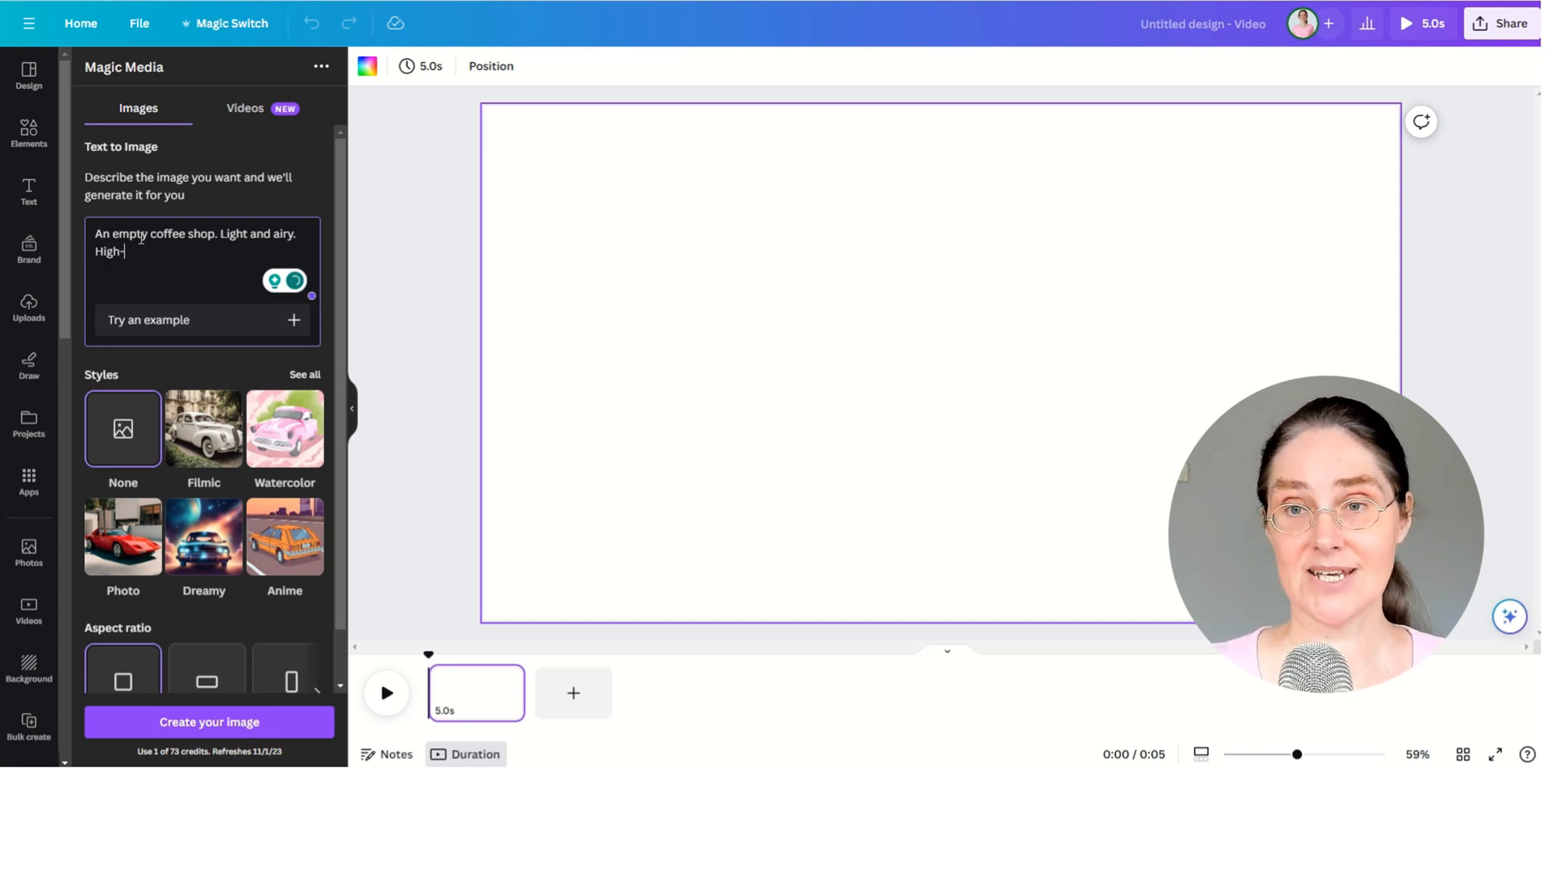
type("resolution")
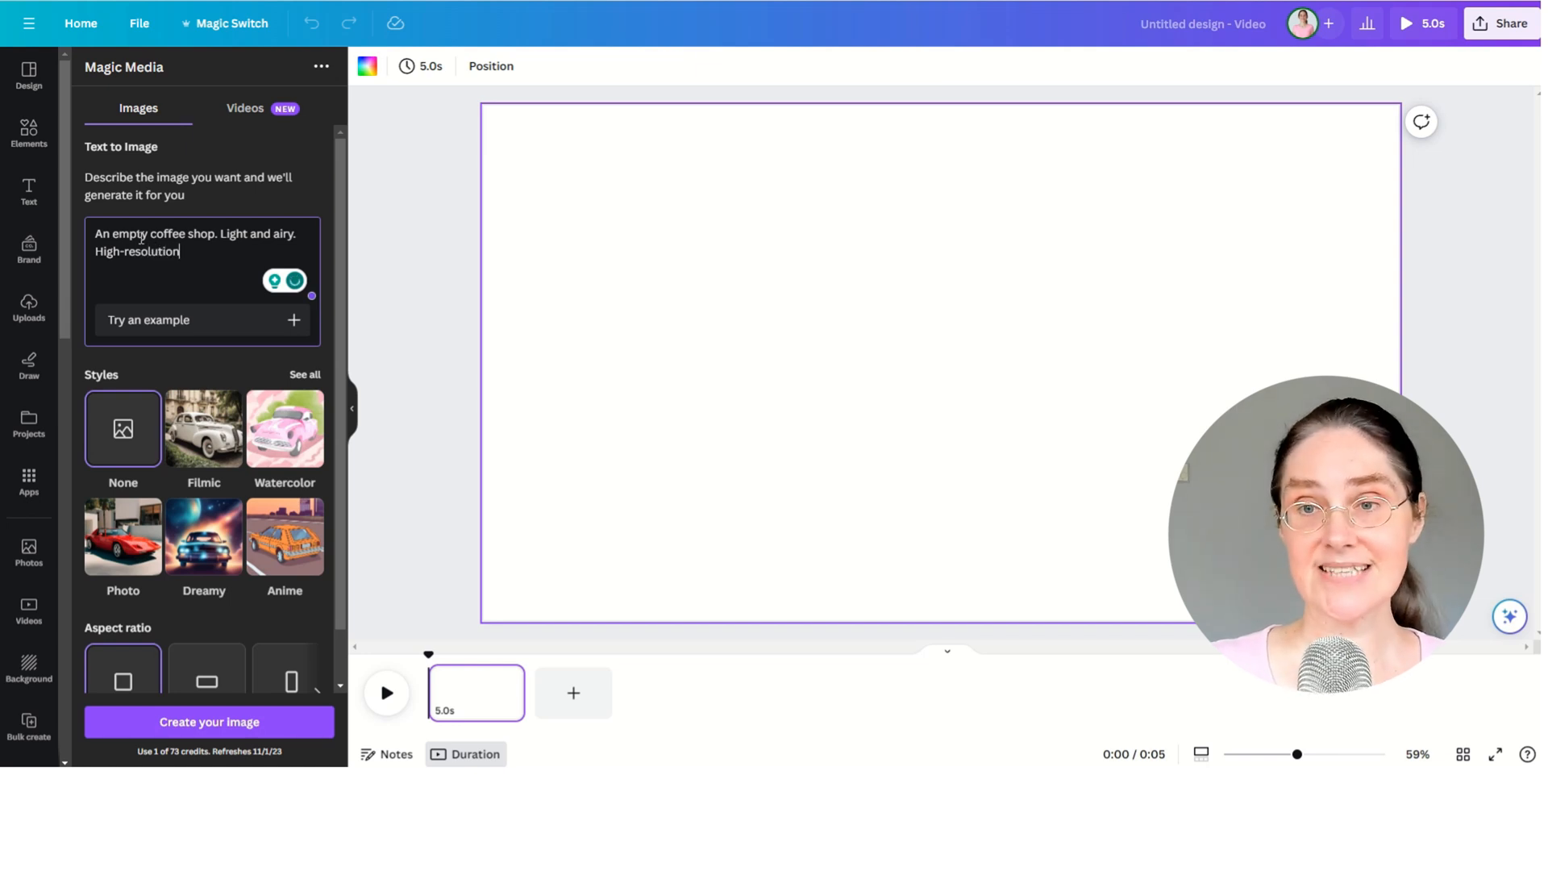
type("Ph")
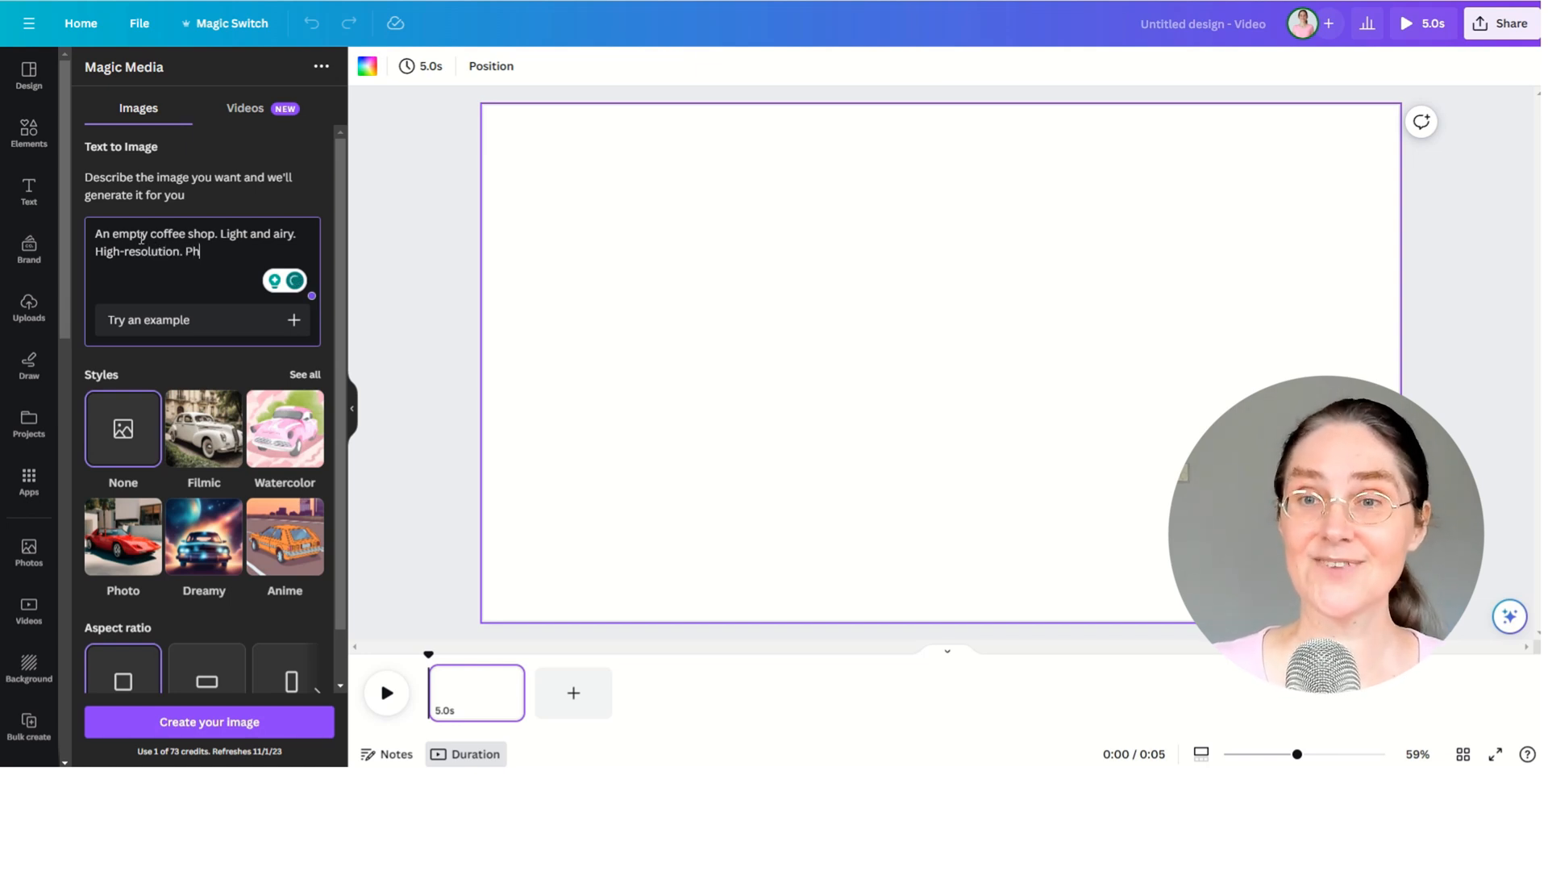
type("otography.")
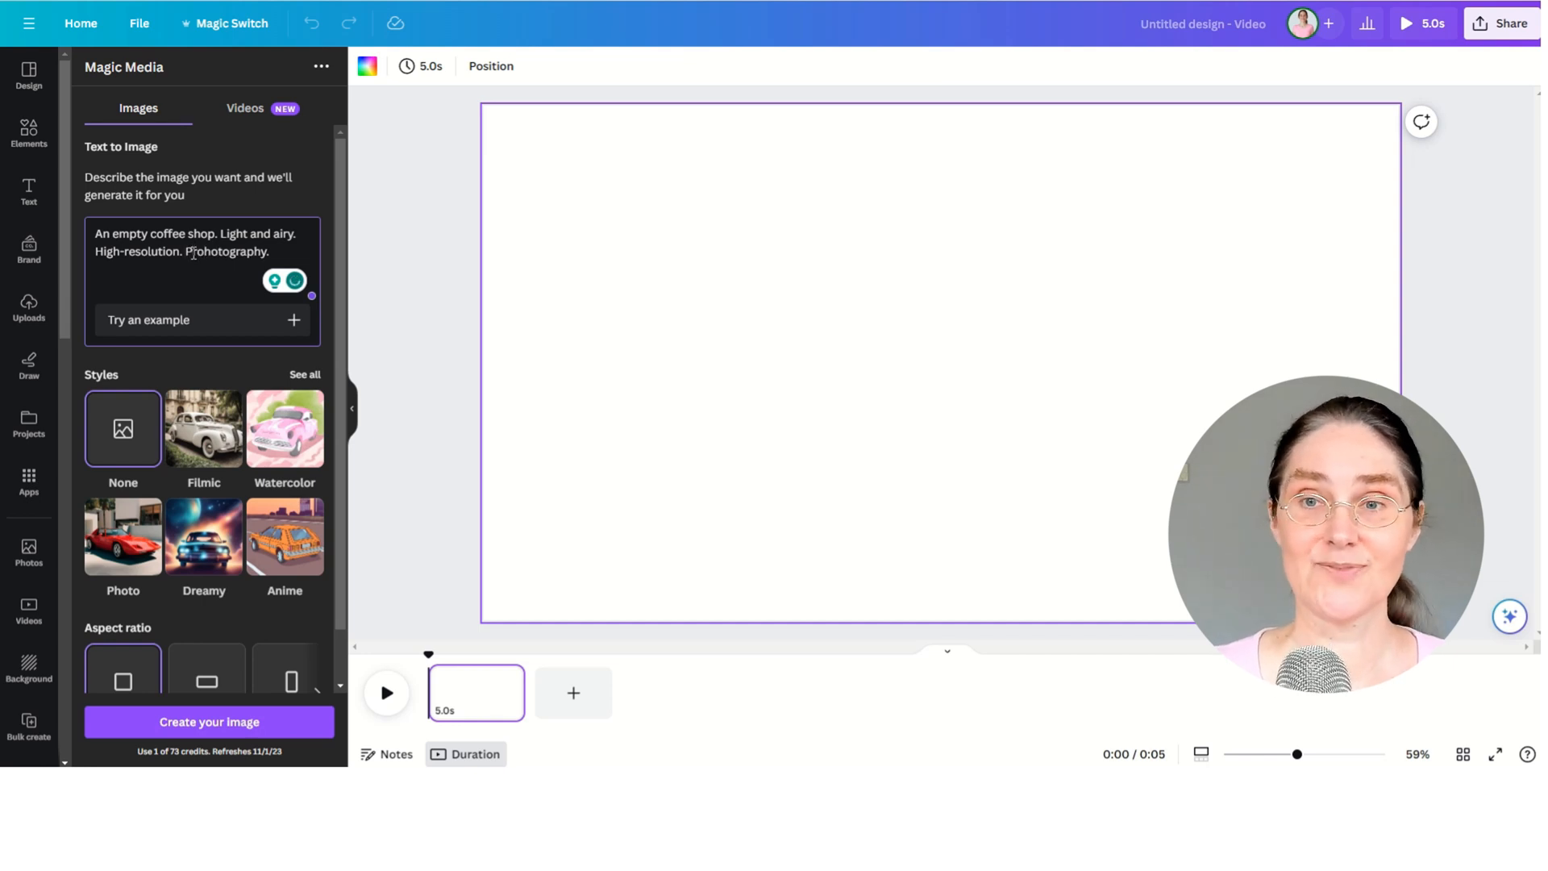
left_click(210, 721)
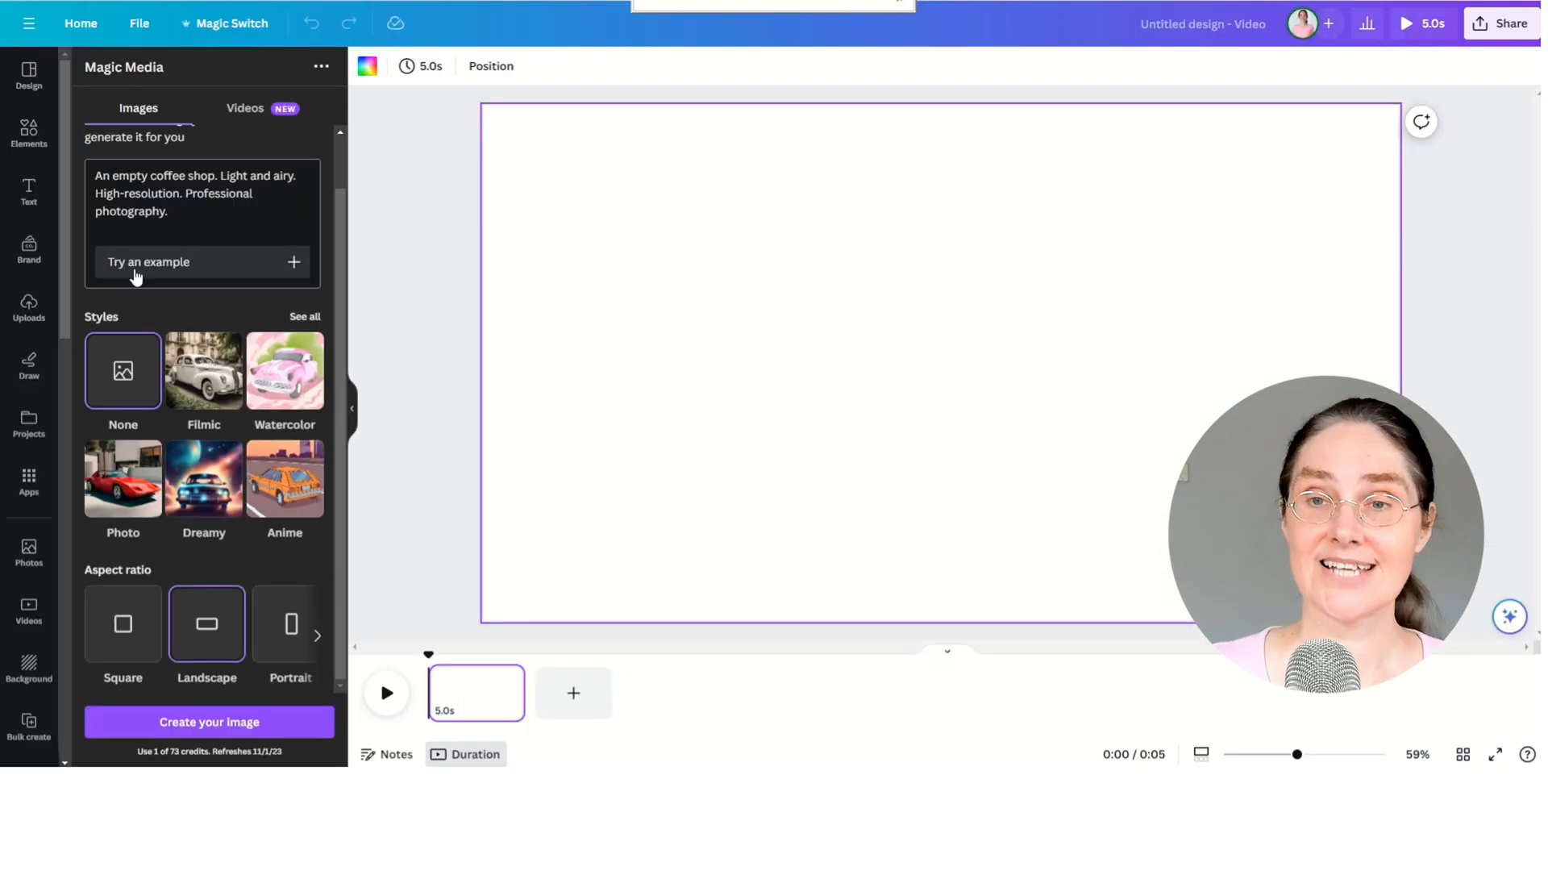
left_click(208, 721)
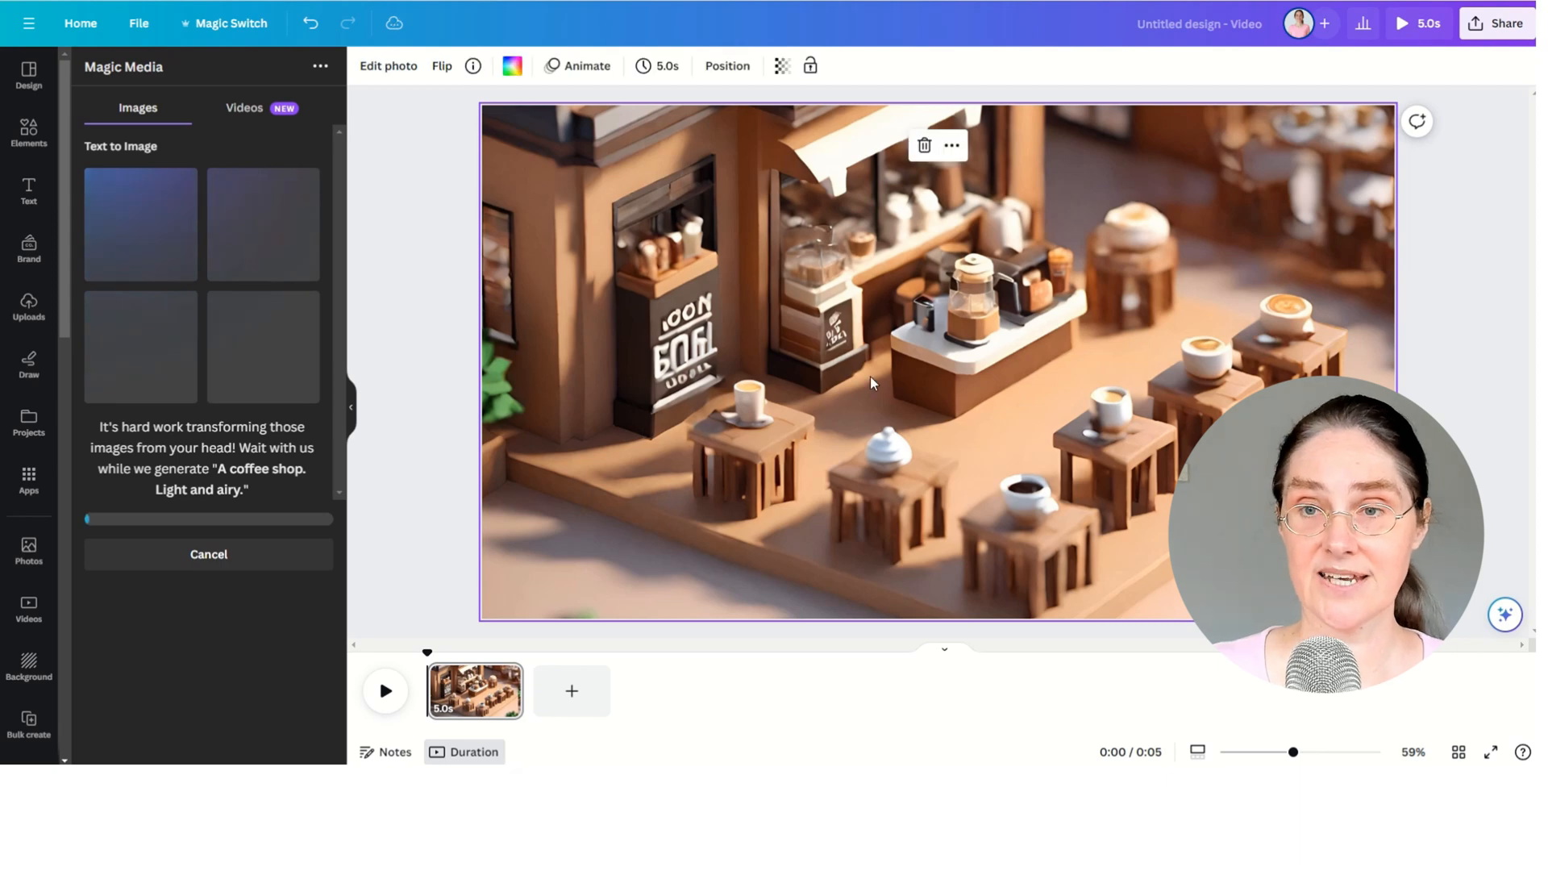
Step: Place a generated coffee-shop interior as the page background and show the Apps collection
left_click(922, 145)
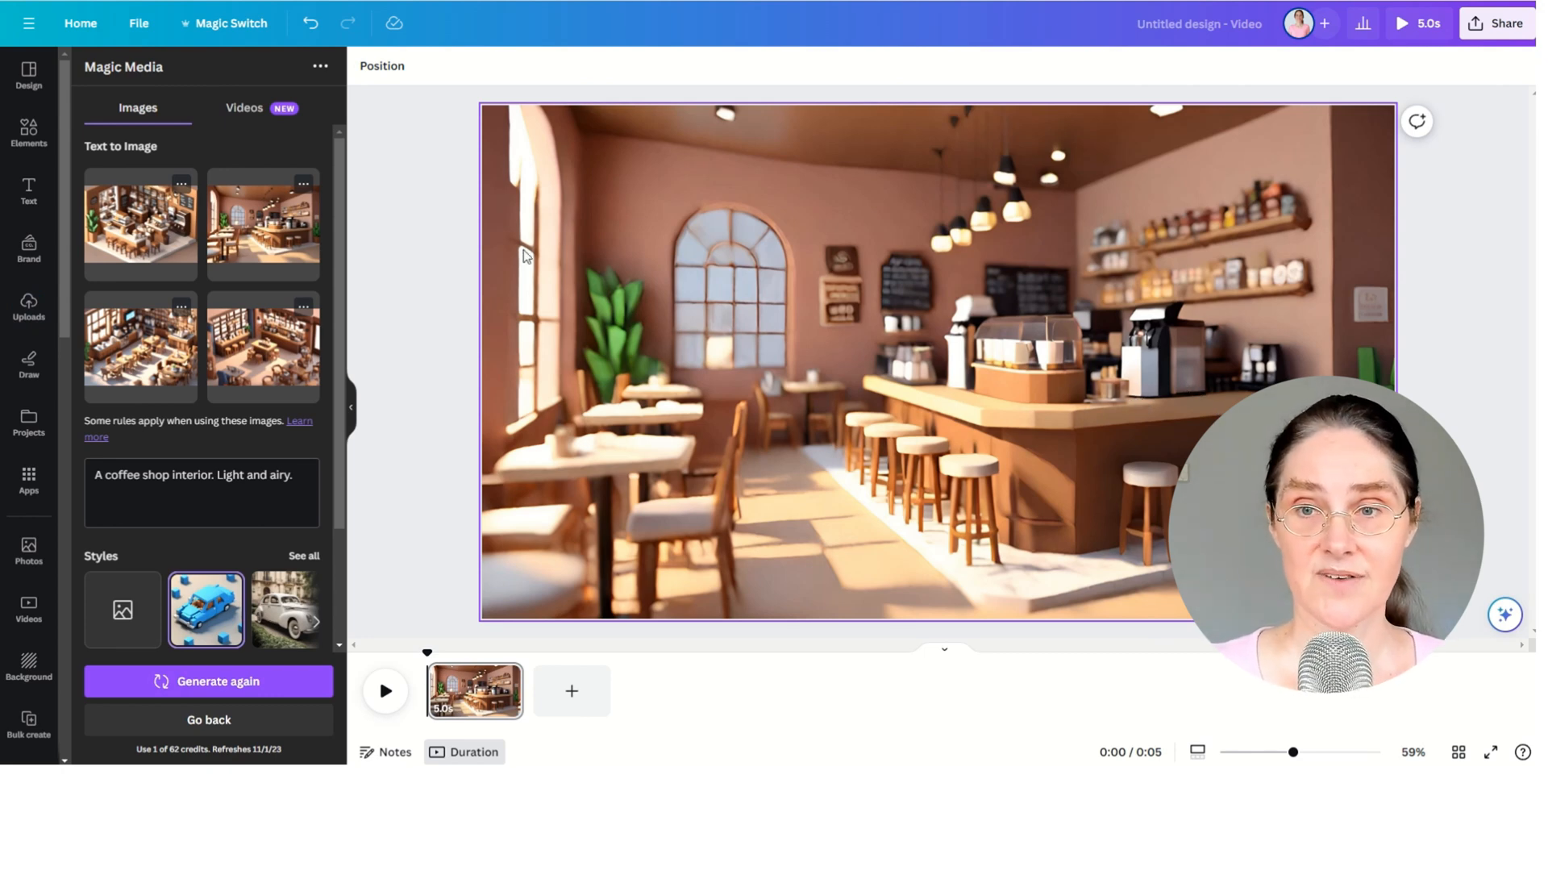
left_click(27, 479)
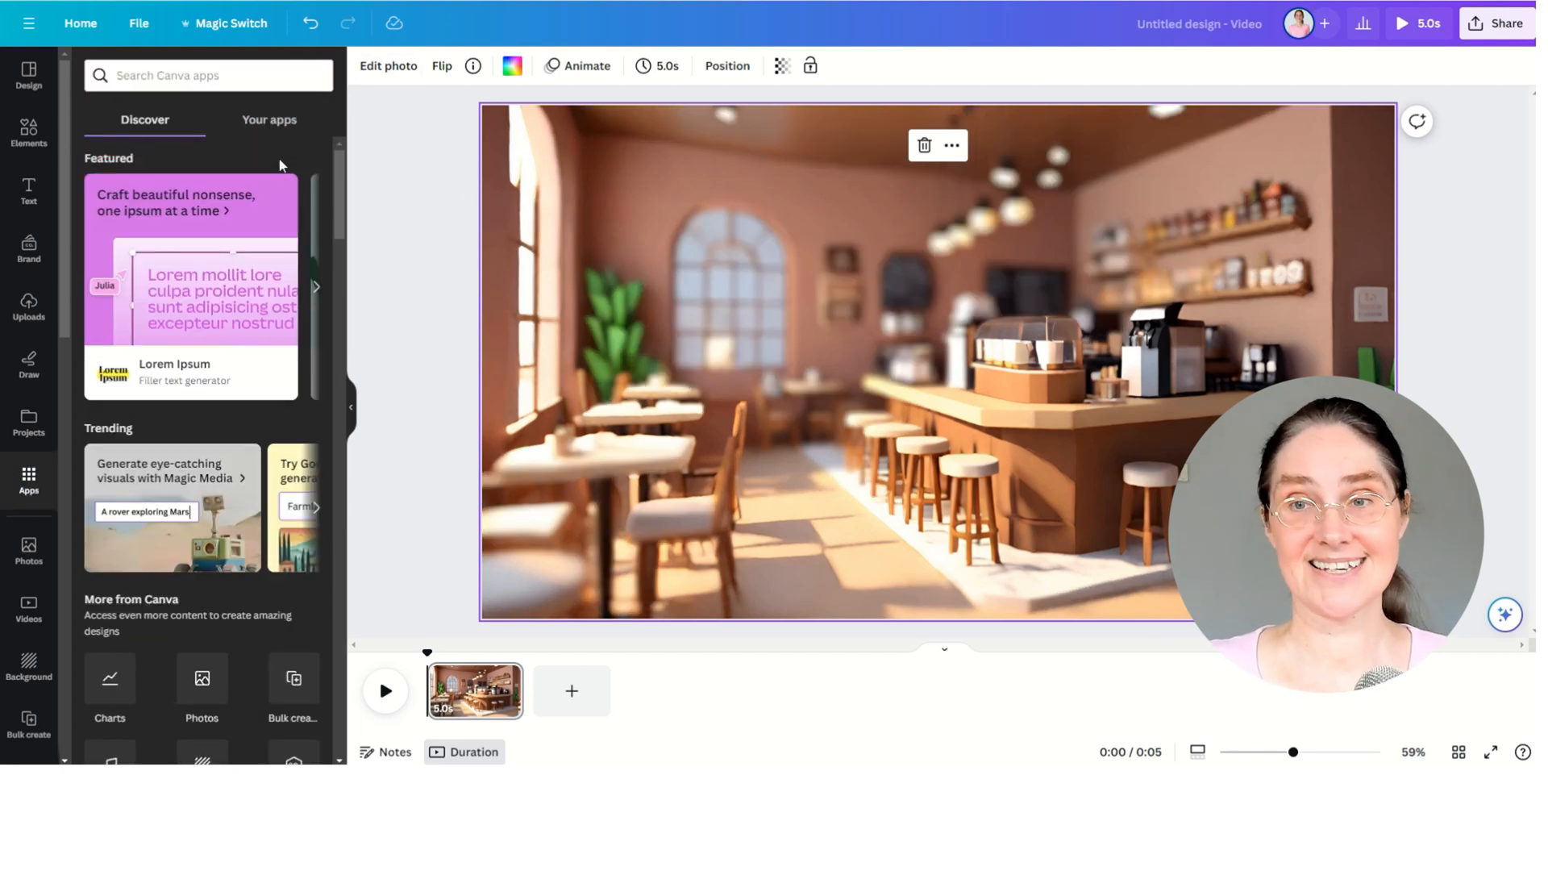
Step: In Avatars by NeiroAI choose the young man in the dark jacket, enter the coffee script and a voice
left_click(269, 120)
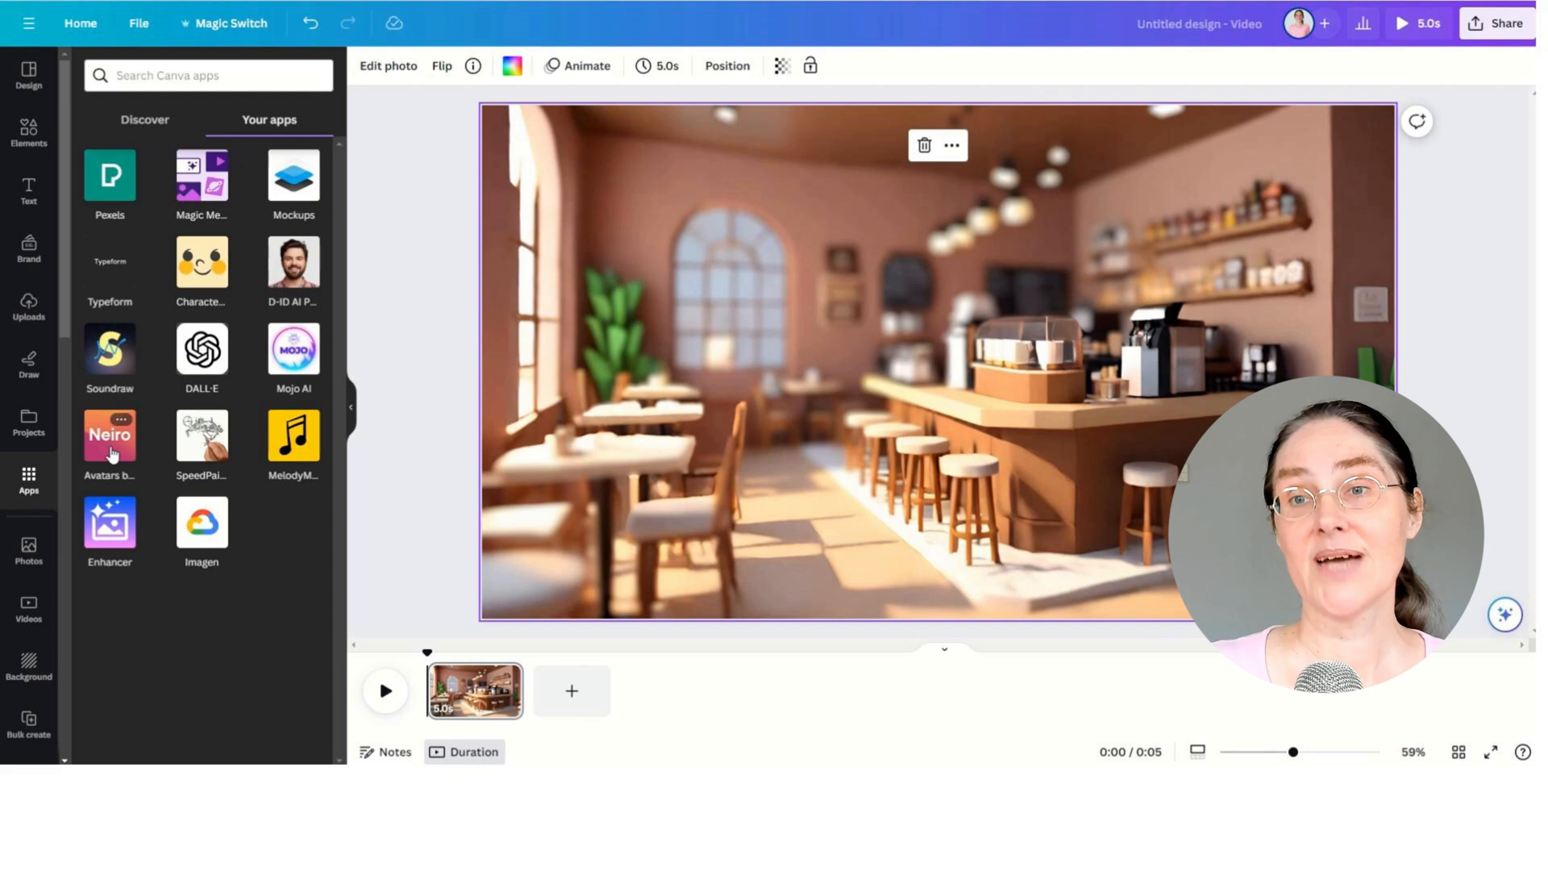
left_click(110, 439)
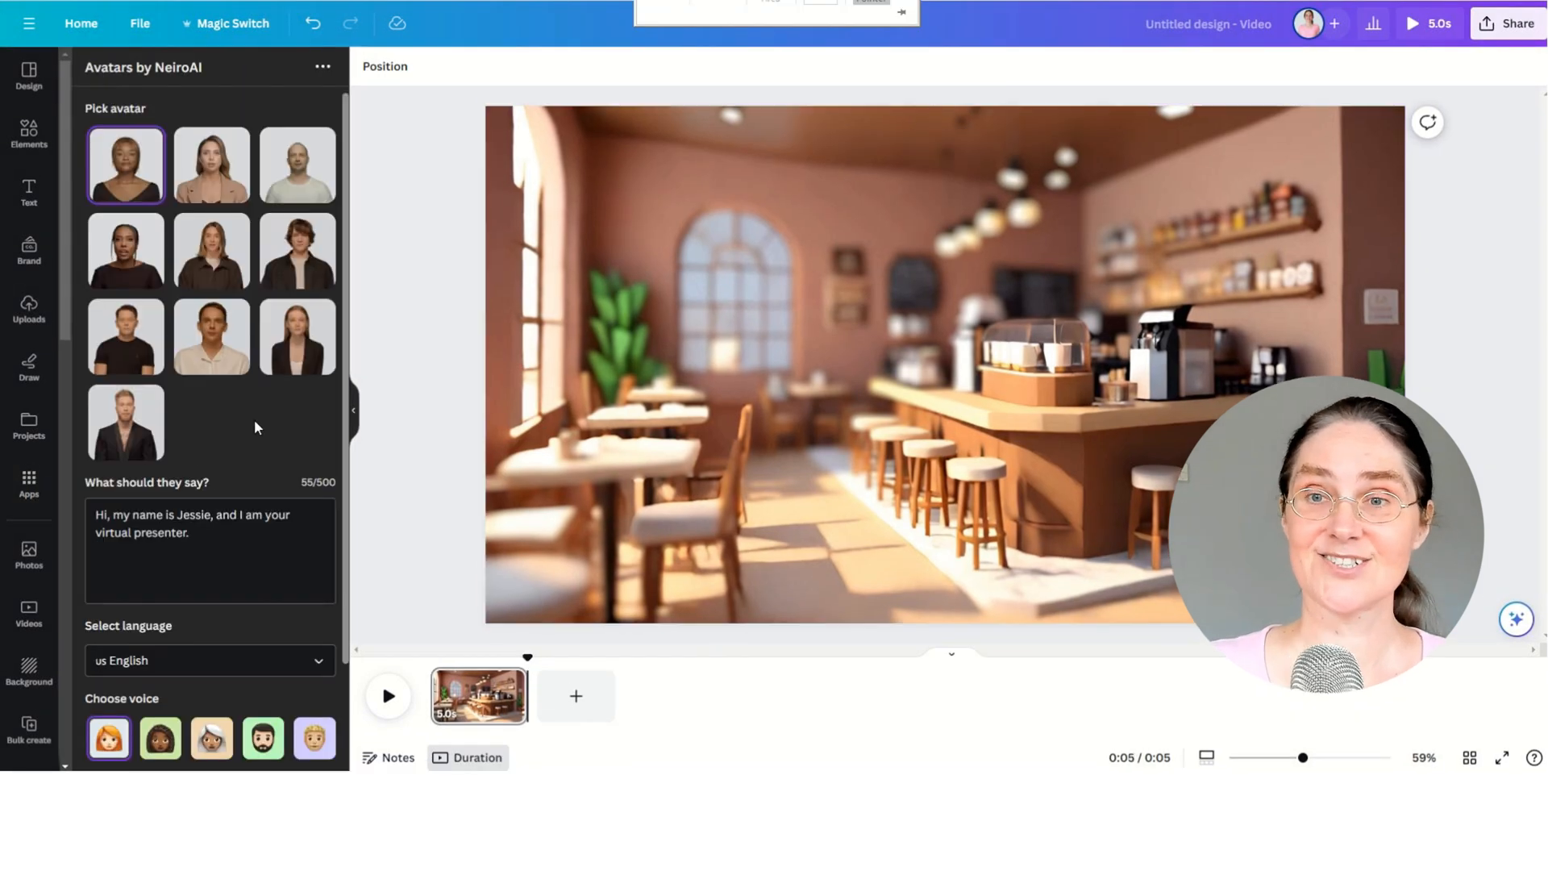
left_click(297, 249)
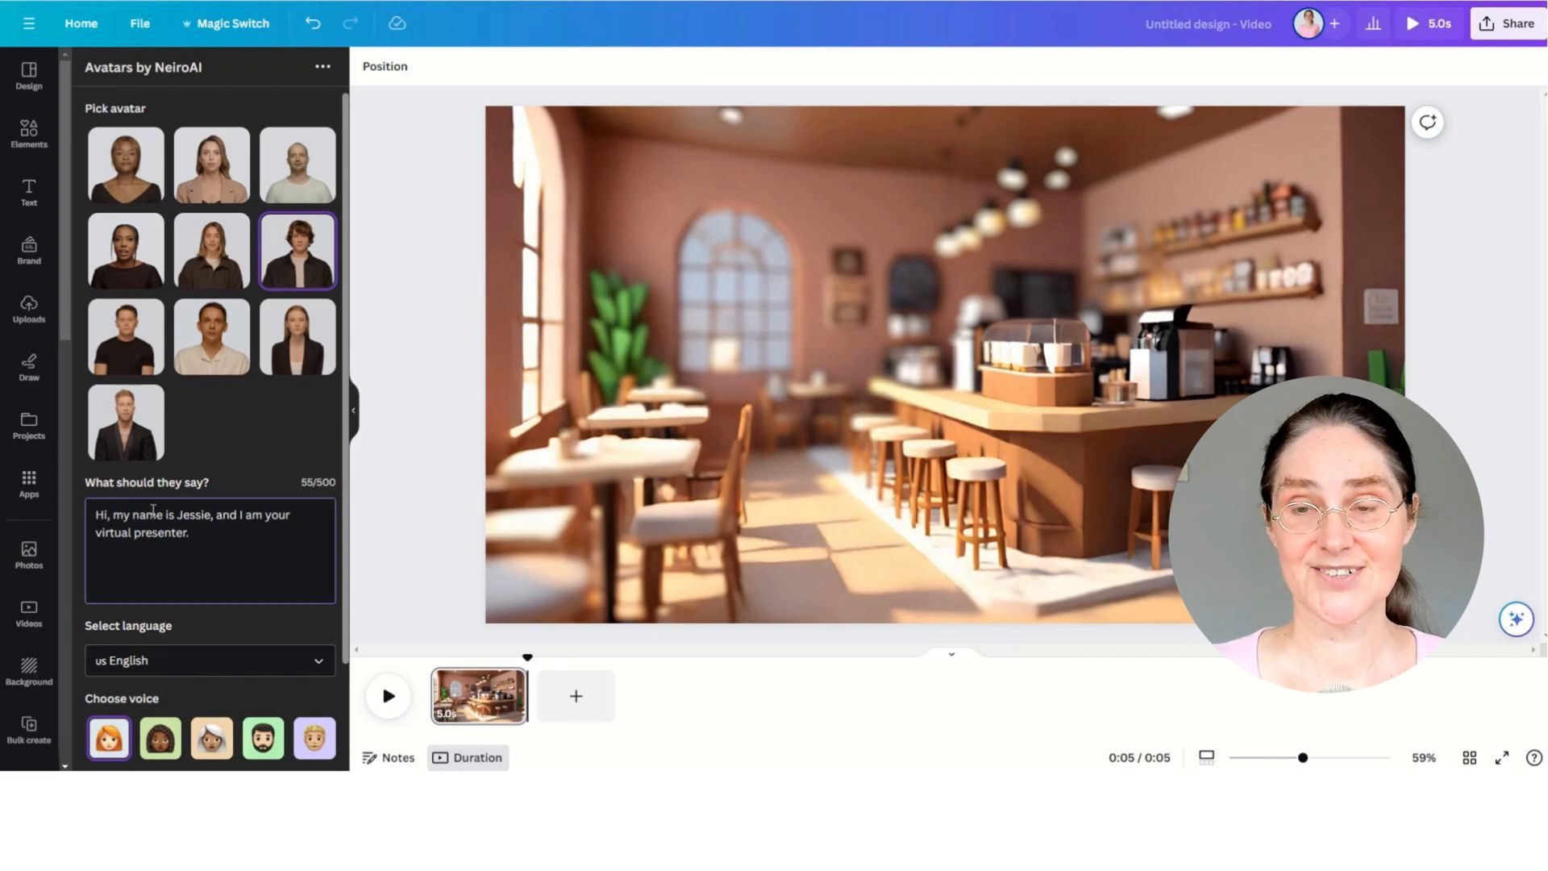
left_click(314, 739)
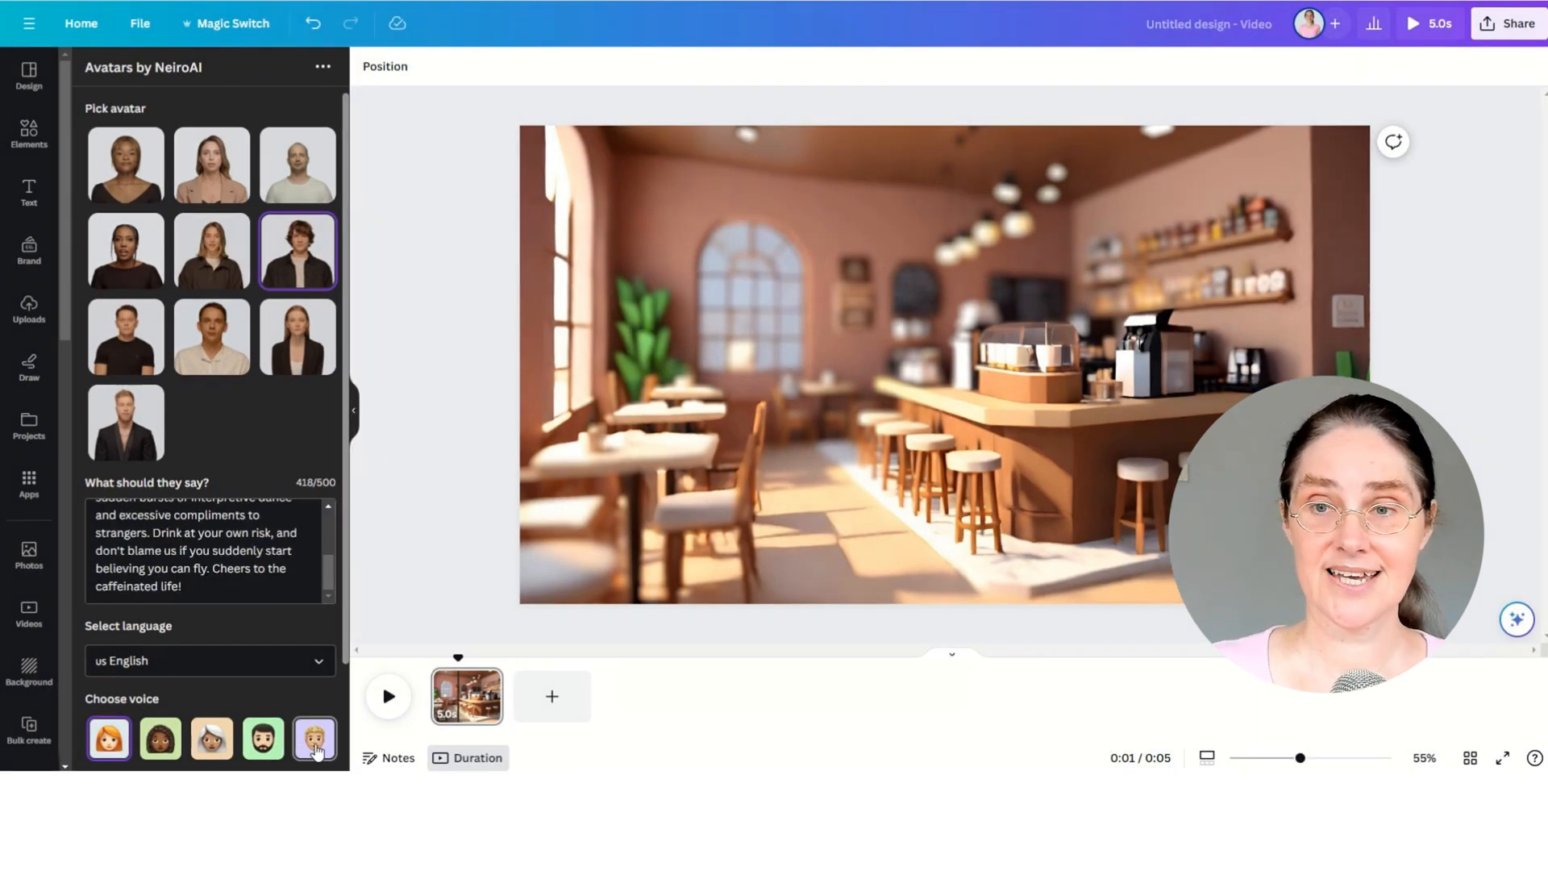
left_click(208, 661)
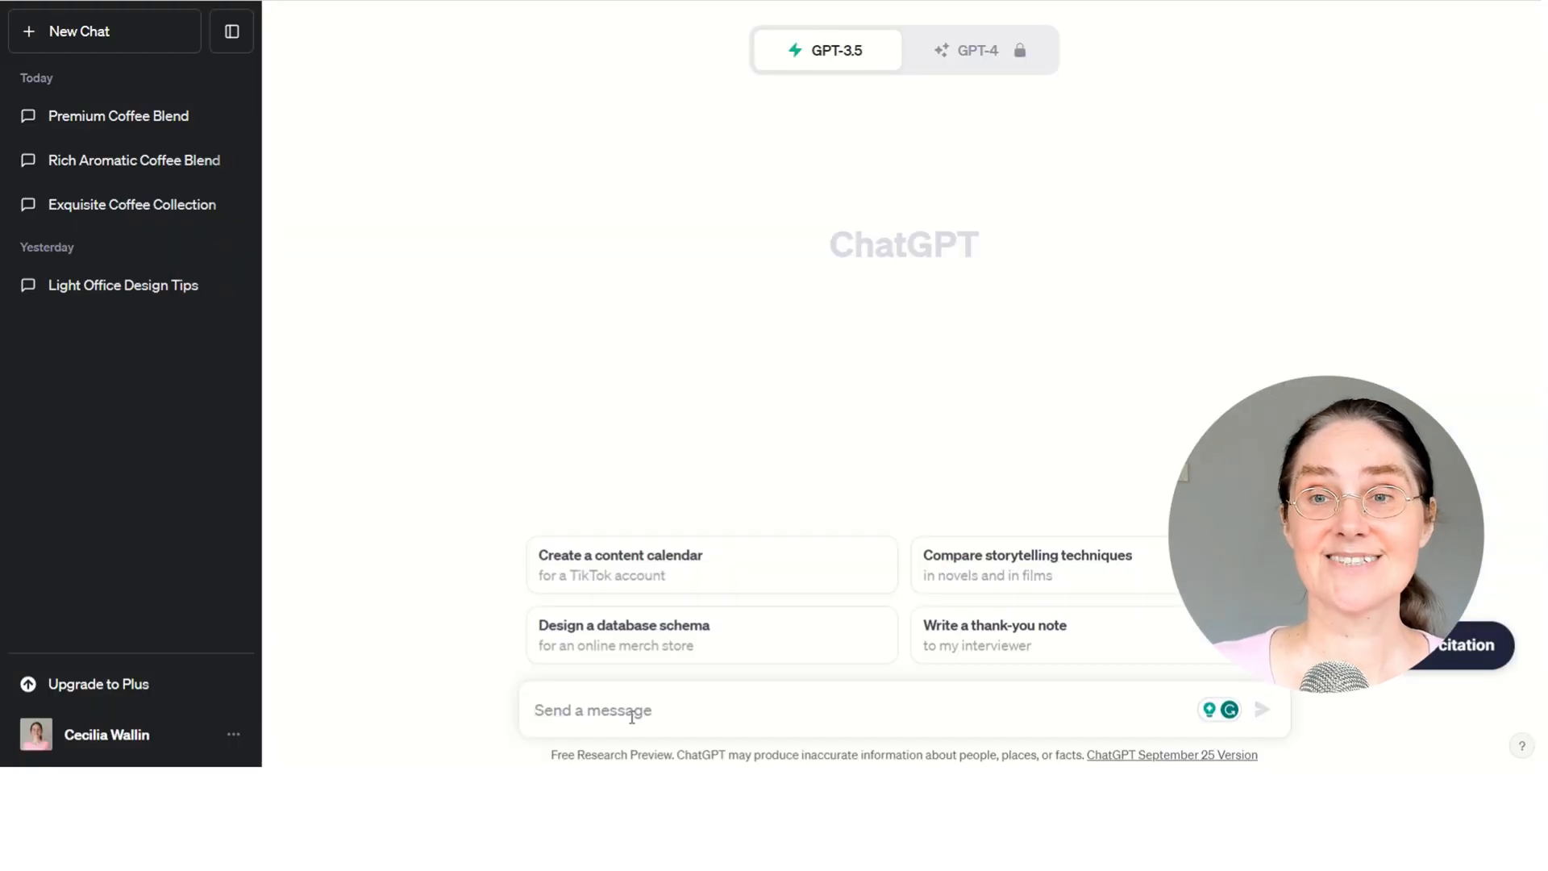
Step: Ask ChatGPT to 'Write a very funny text for a coffee ad.'
type("Write a very funny te")
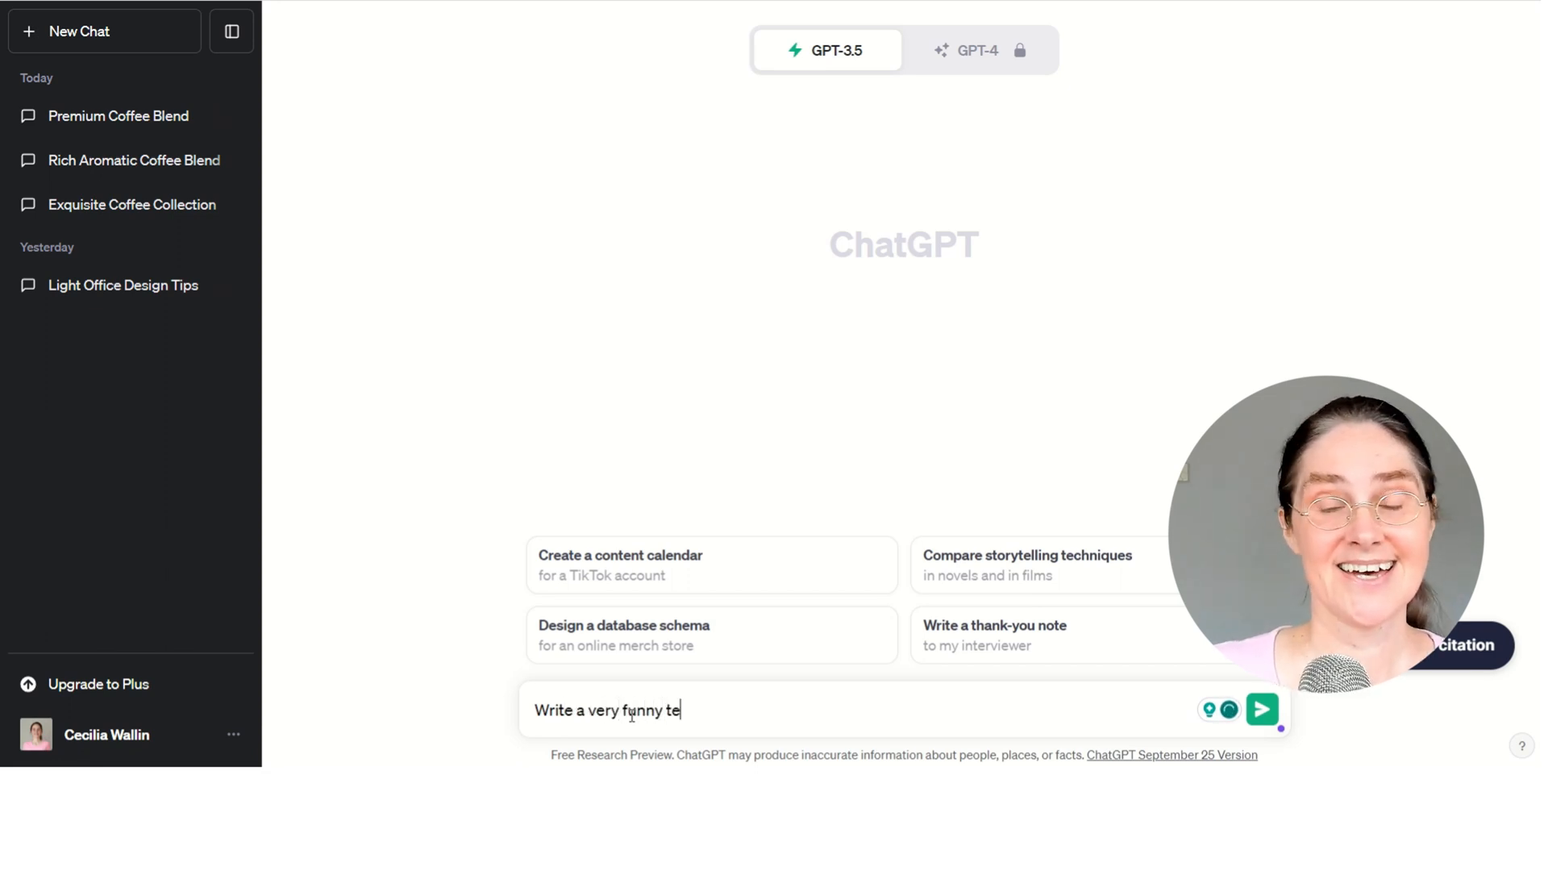
type("xt for a")
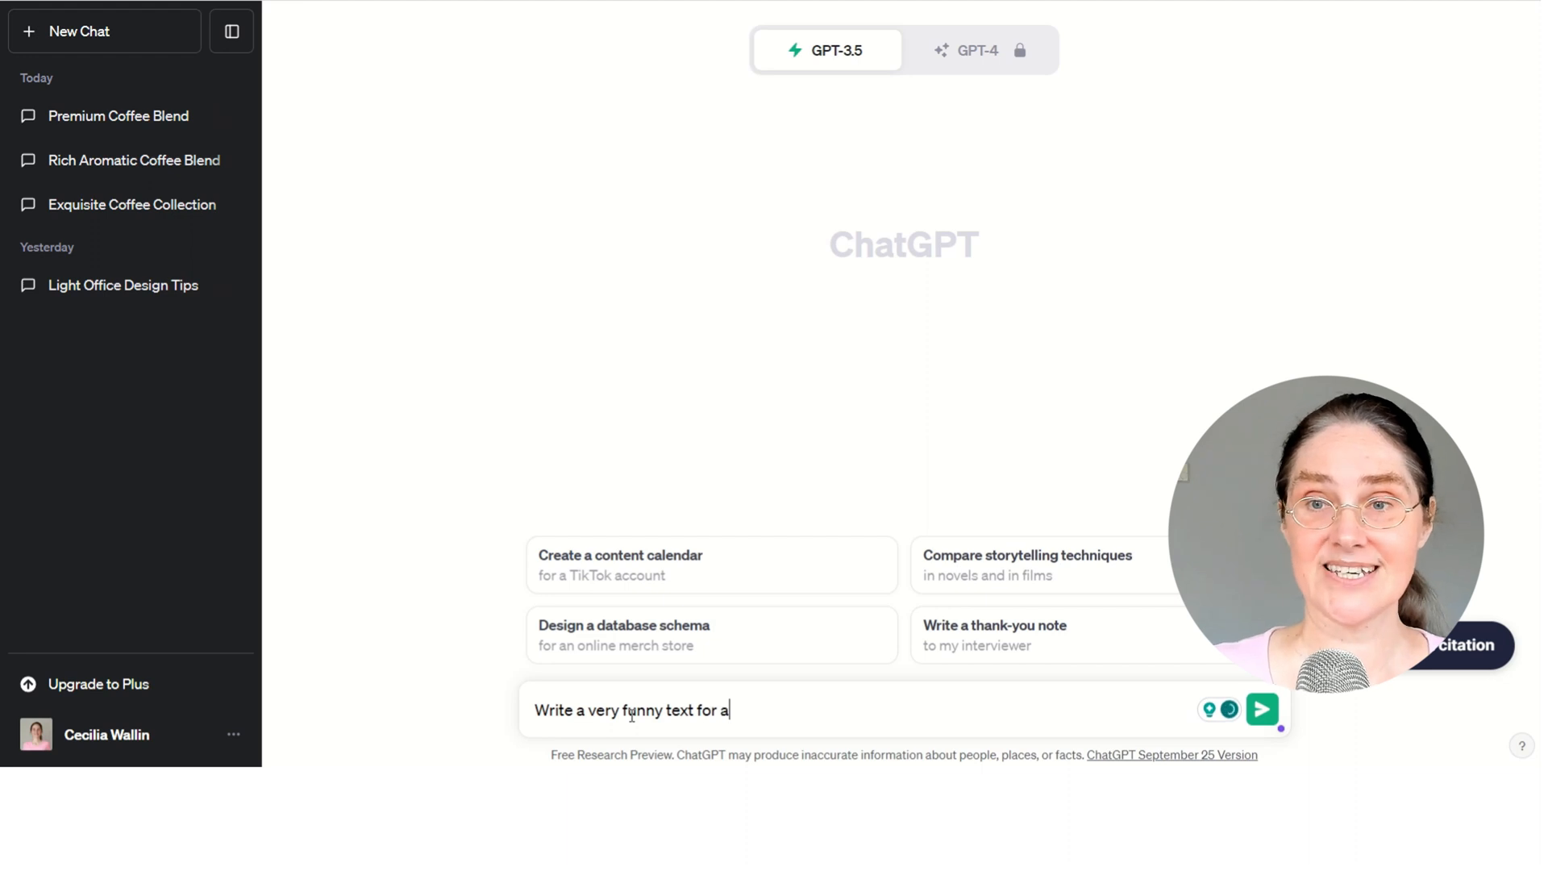
type("coffee ad.")
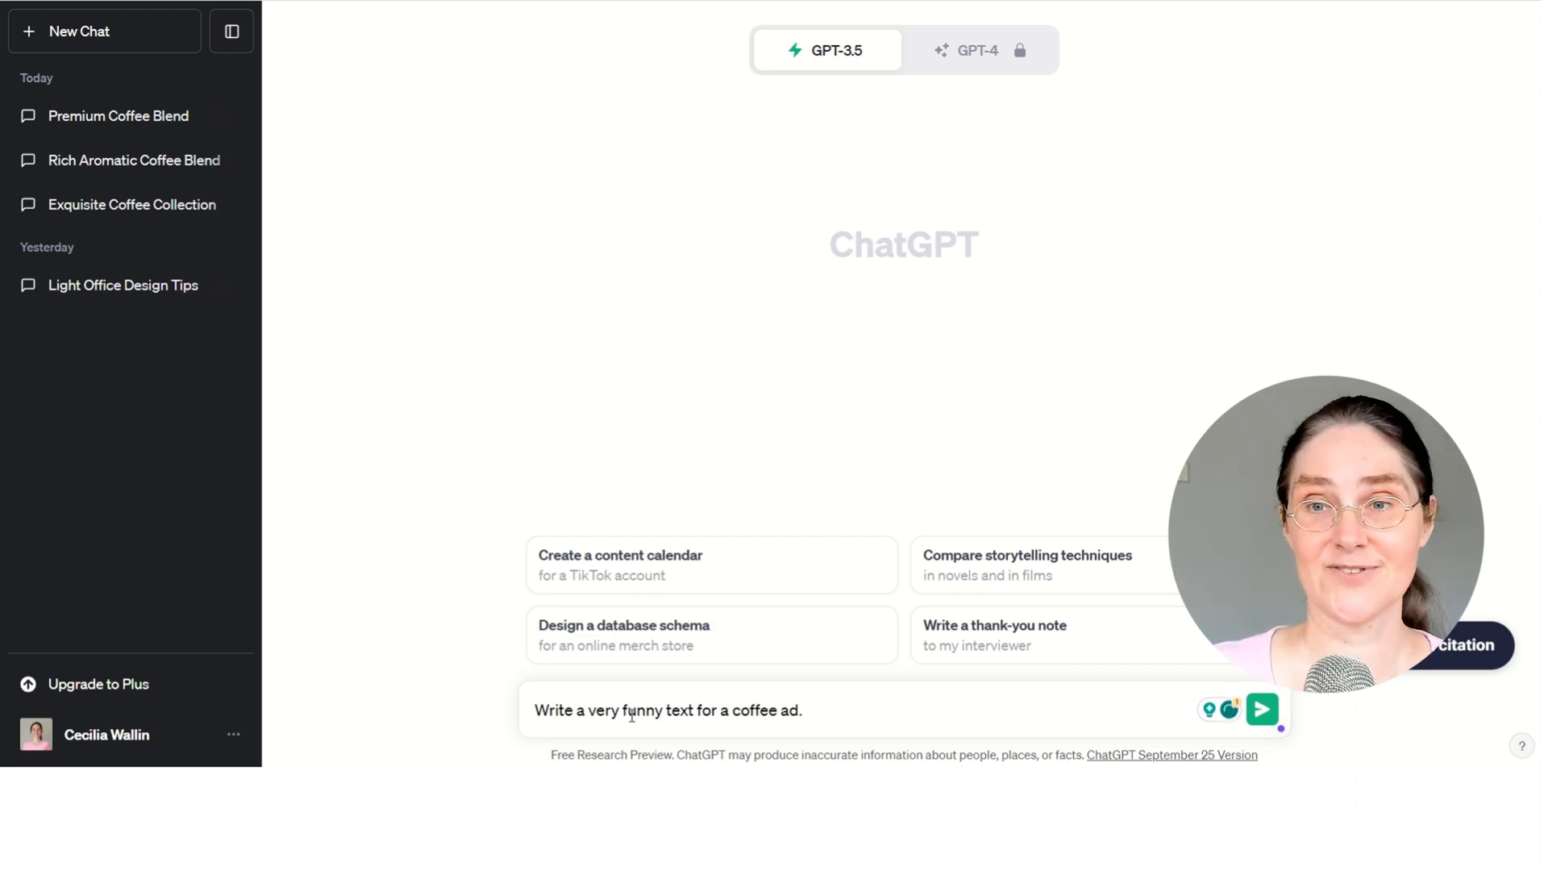
left_click(1261, 710)
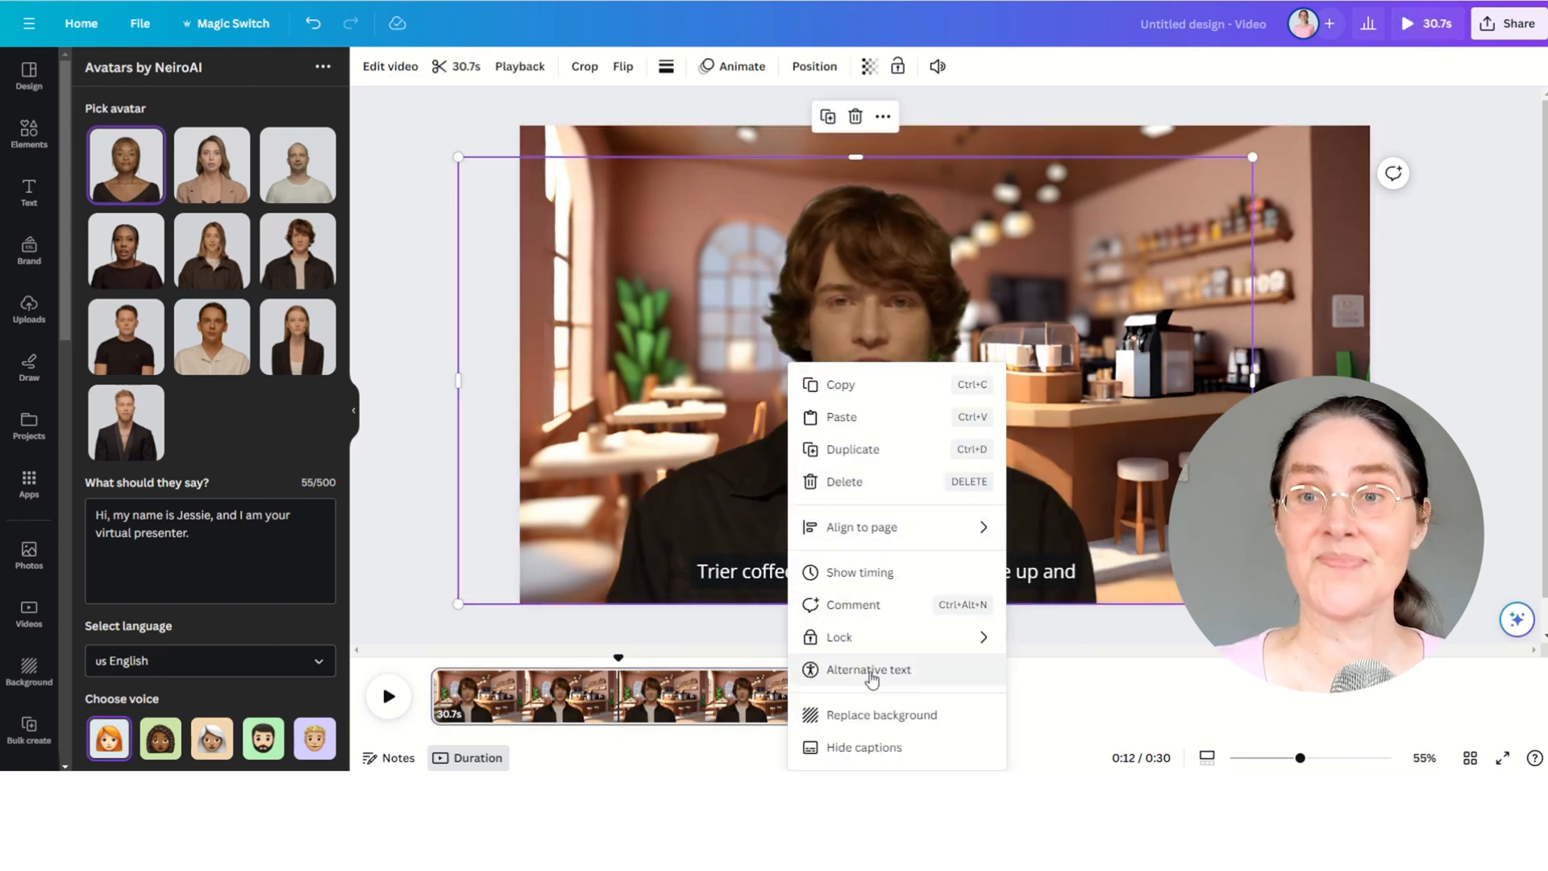
Step: Insert the generated avatar video over the background and preview the captioned presenter
left_click(868, 746)
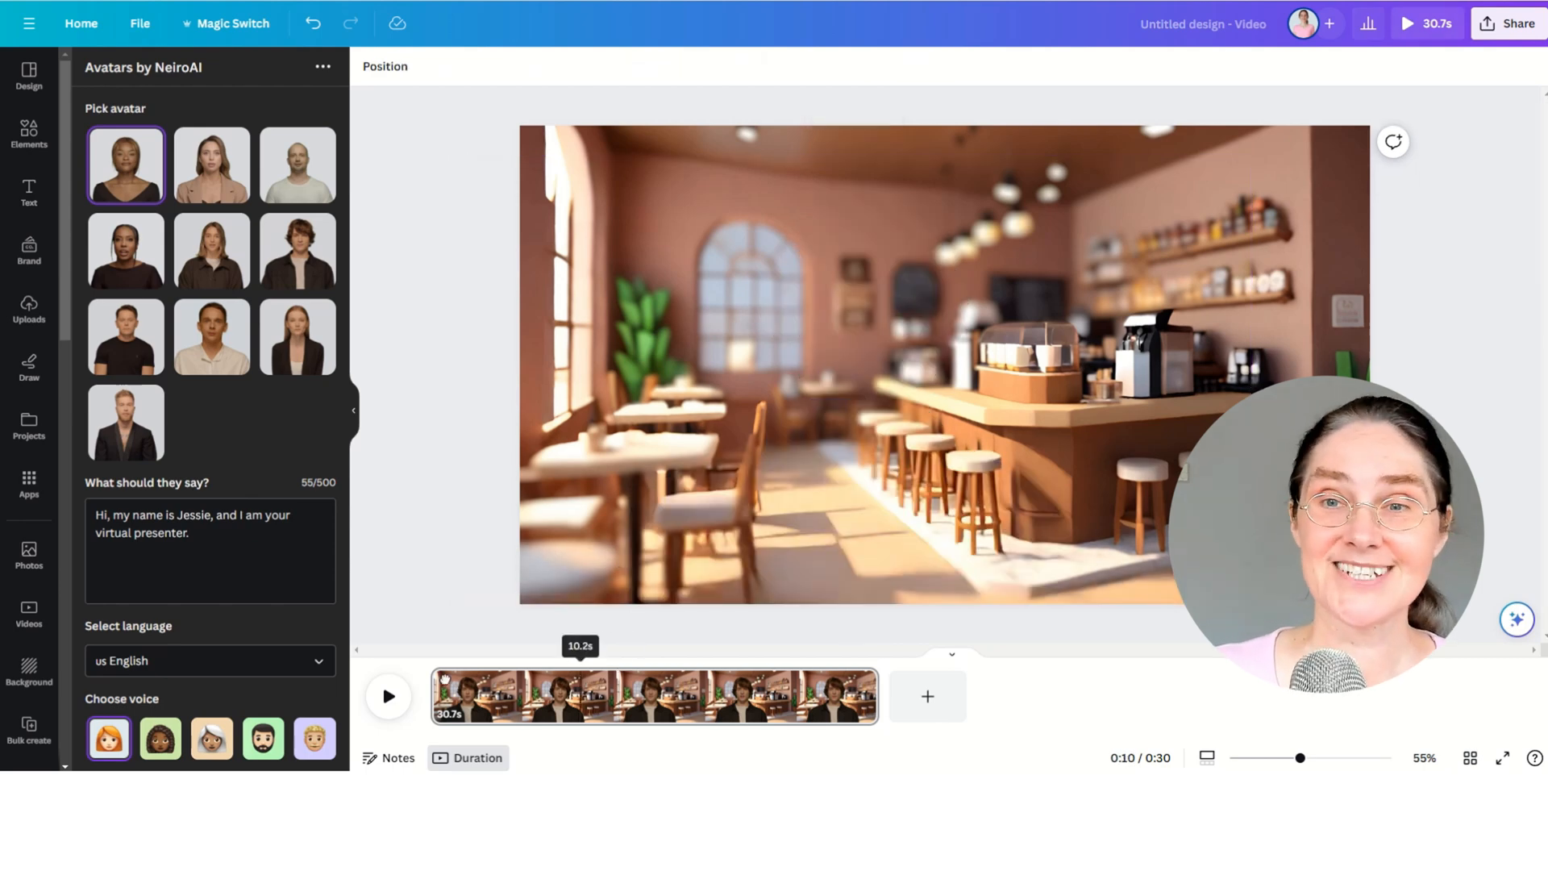
left_click(389, 696)
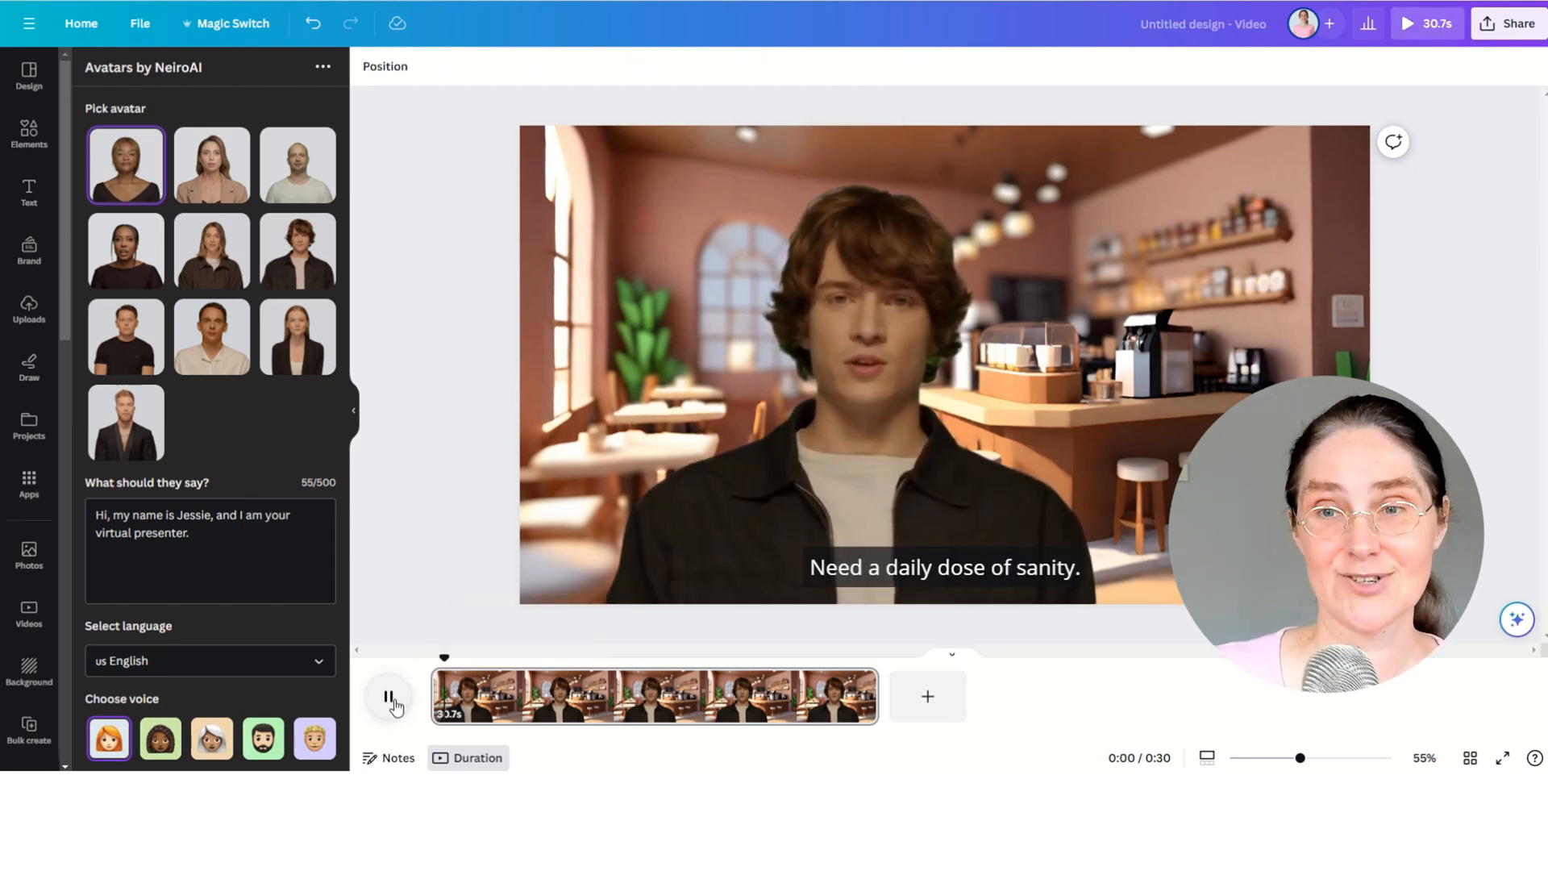
left_click(389, 697)
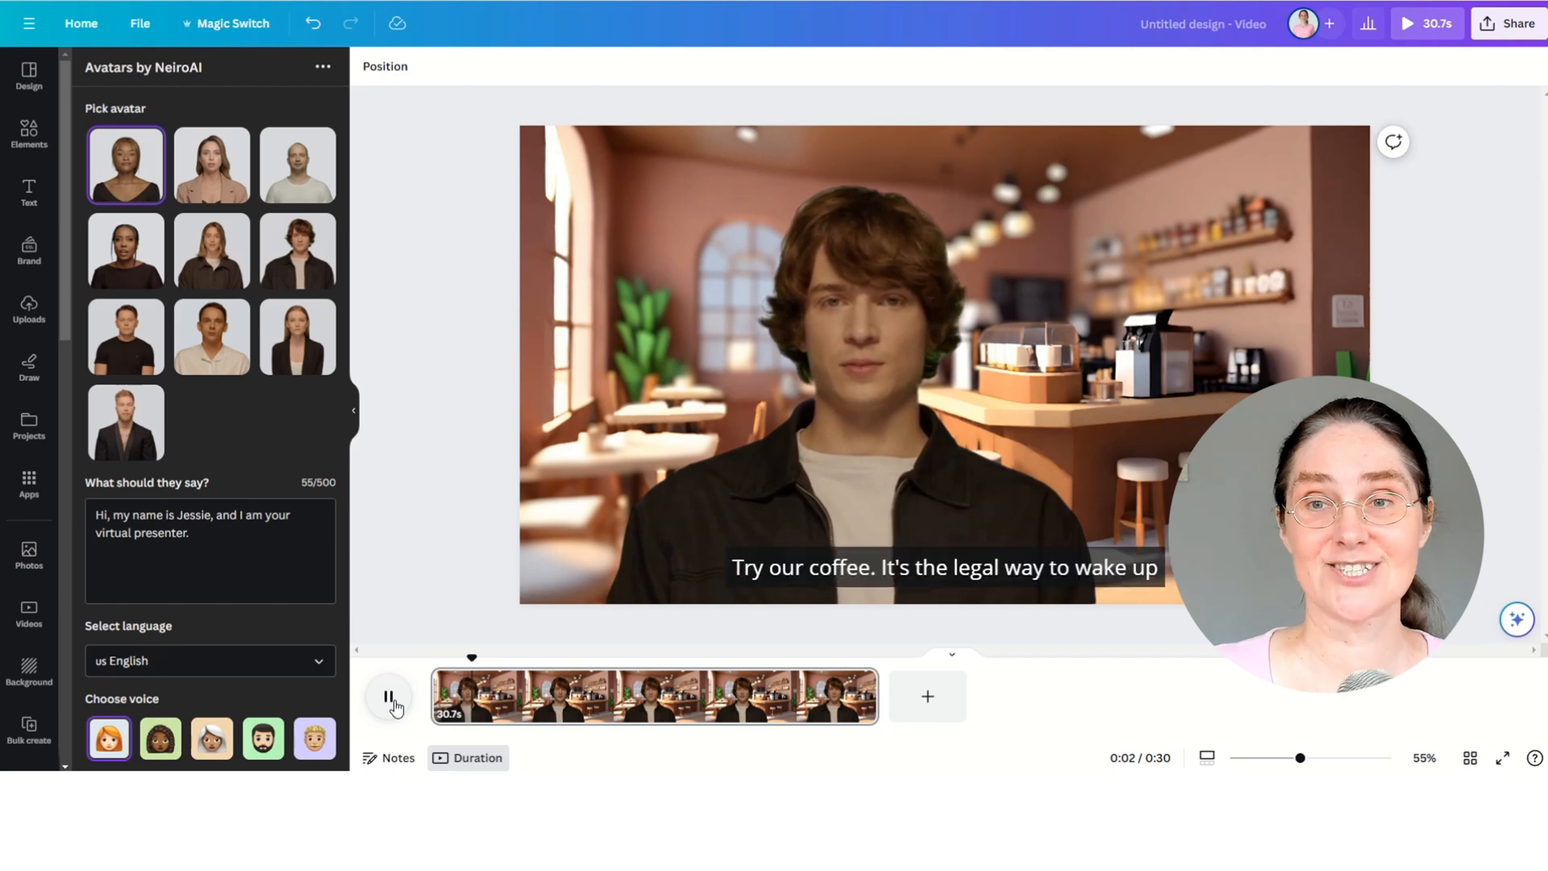
left_click(29, 556)
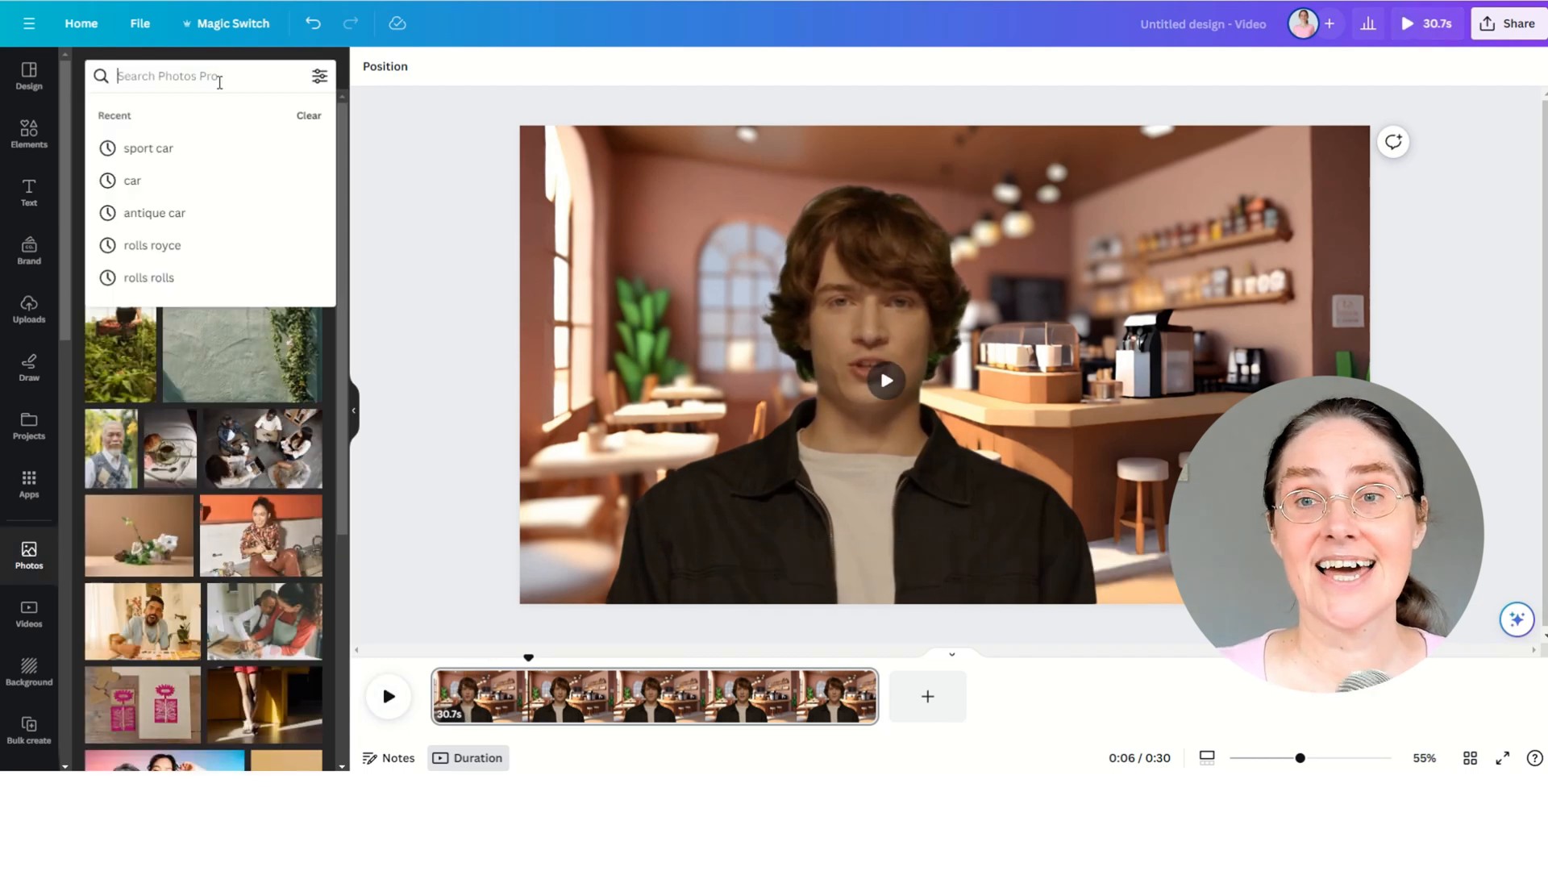
Step: Search photos for 'coffee package' and bring the kraft bag photo into editing
type("coffee package")
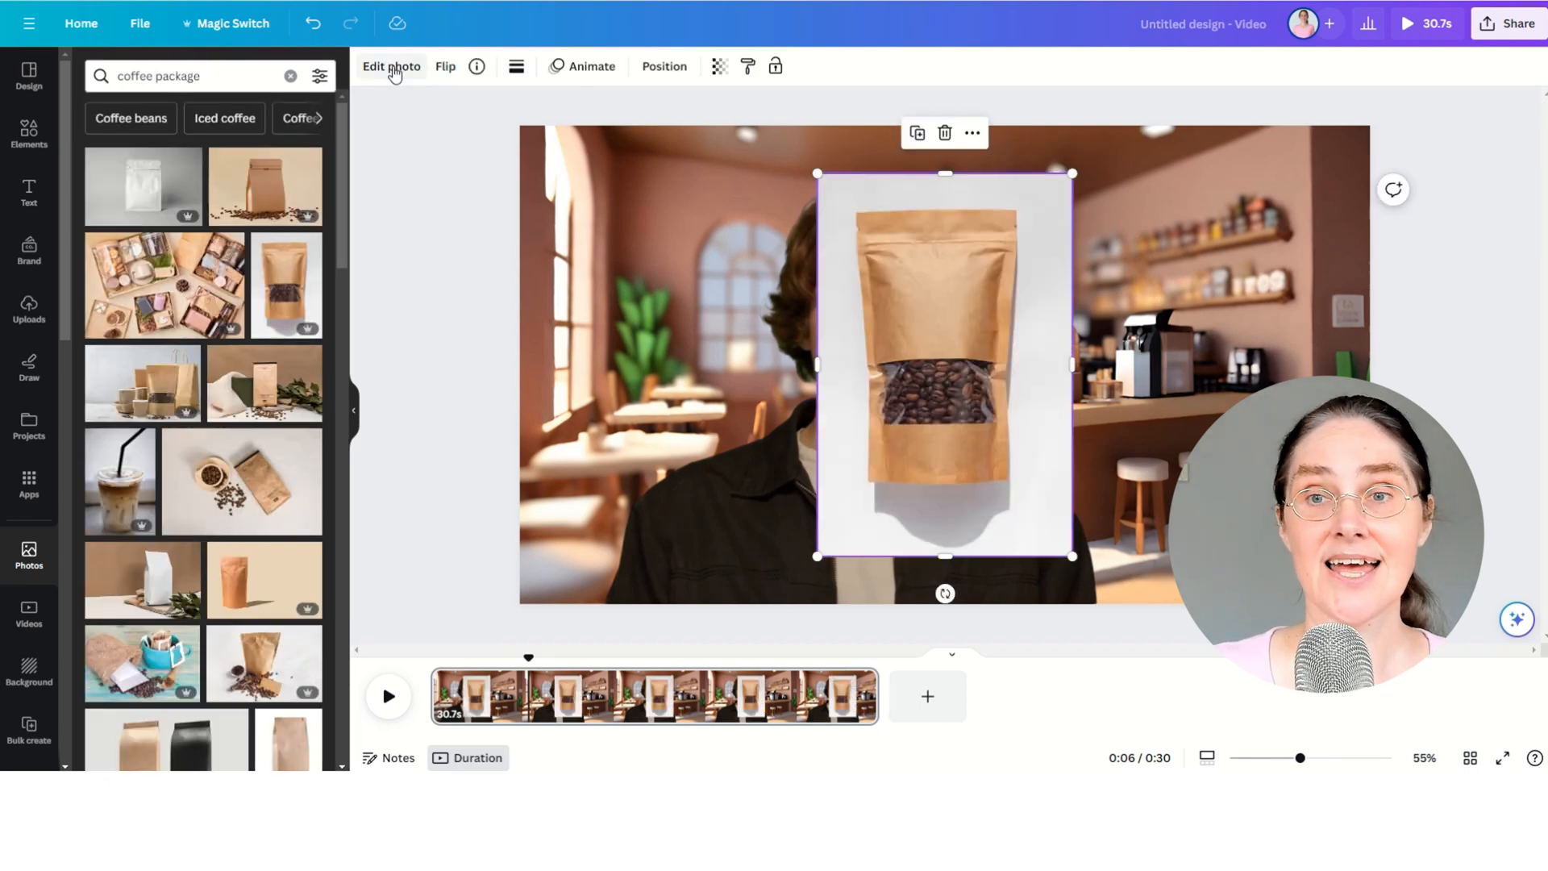
left_click(390, 66)
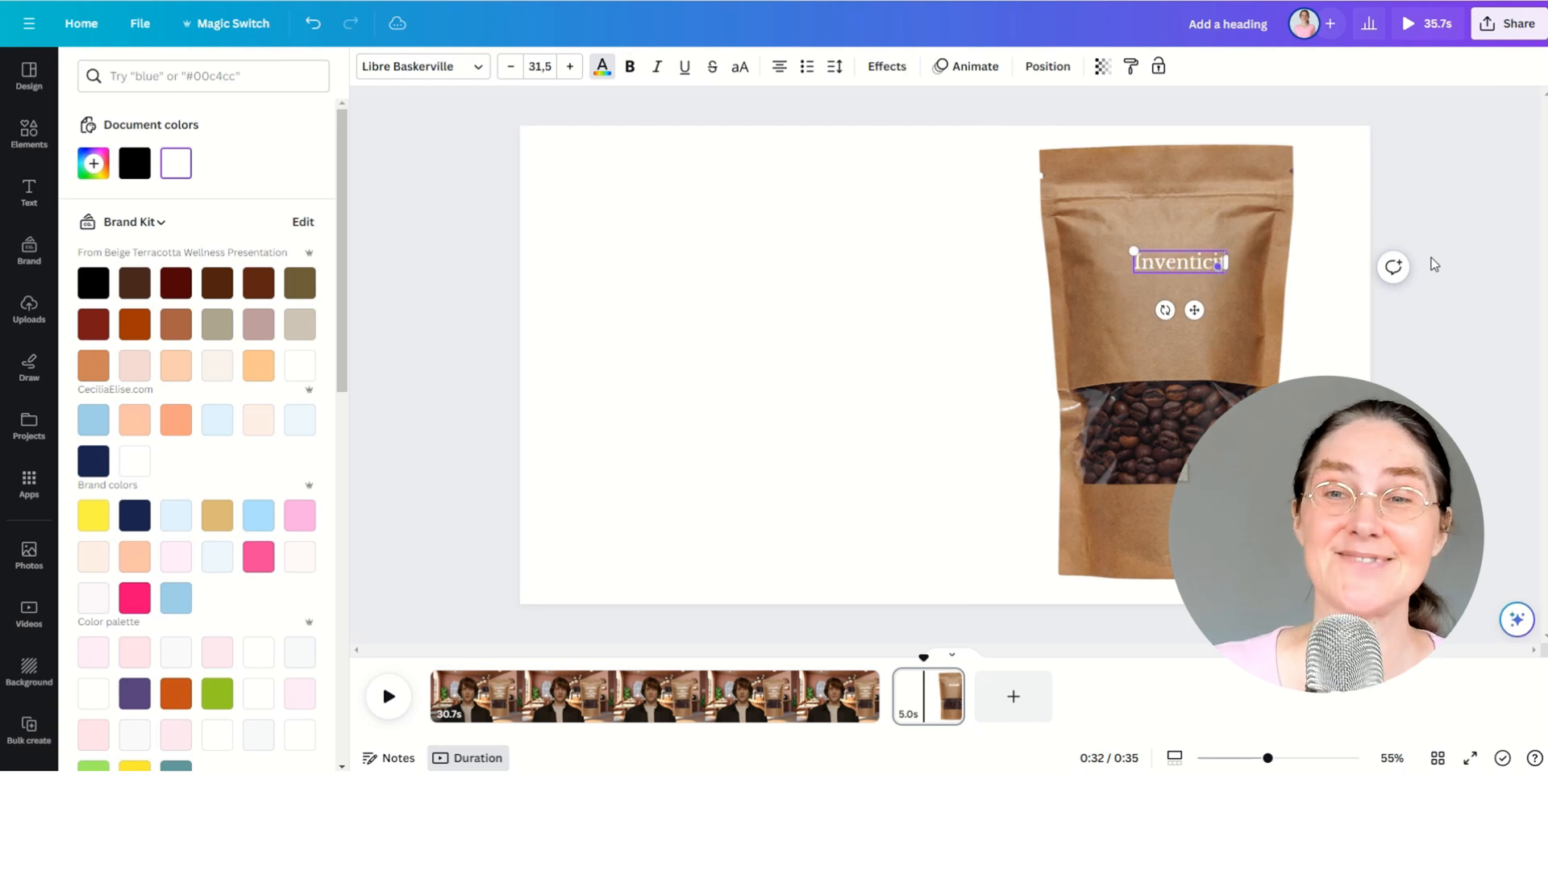
Step: Label the cut-out bag 'Inventicity Film Production Coffee' in white Libre Baskerville
type("Film Production Coffee")
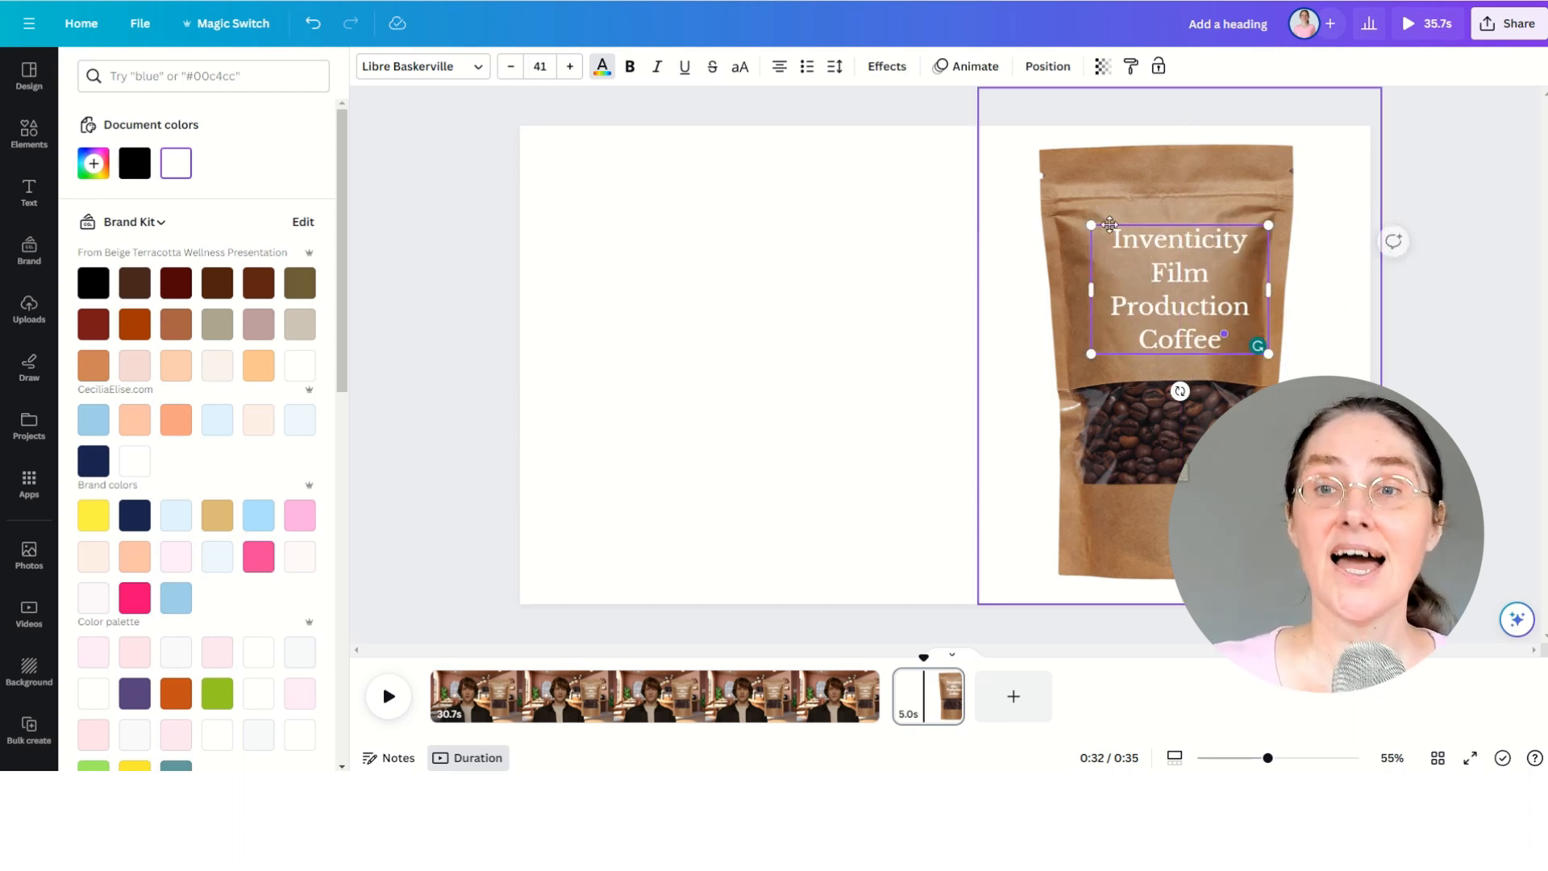
left_click(1145, 513)
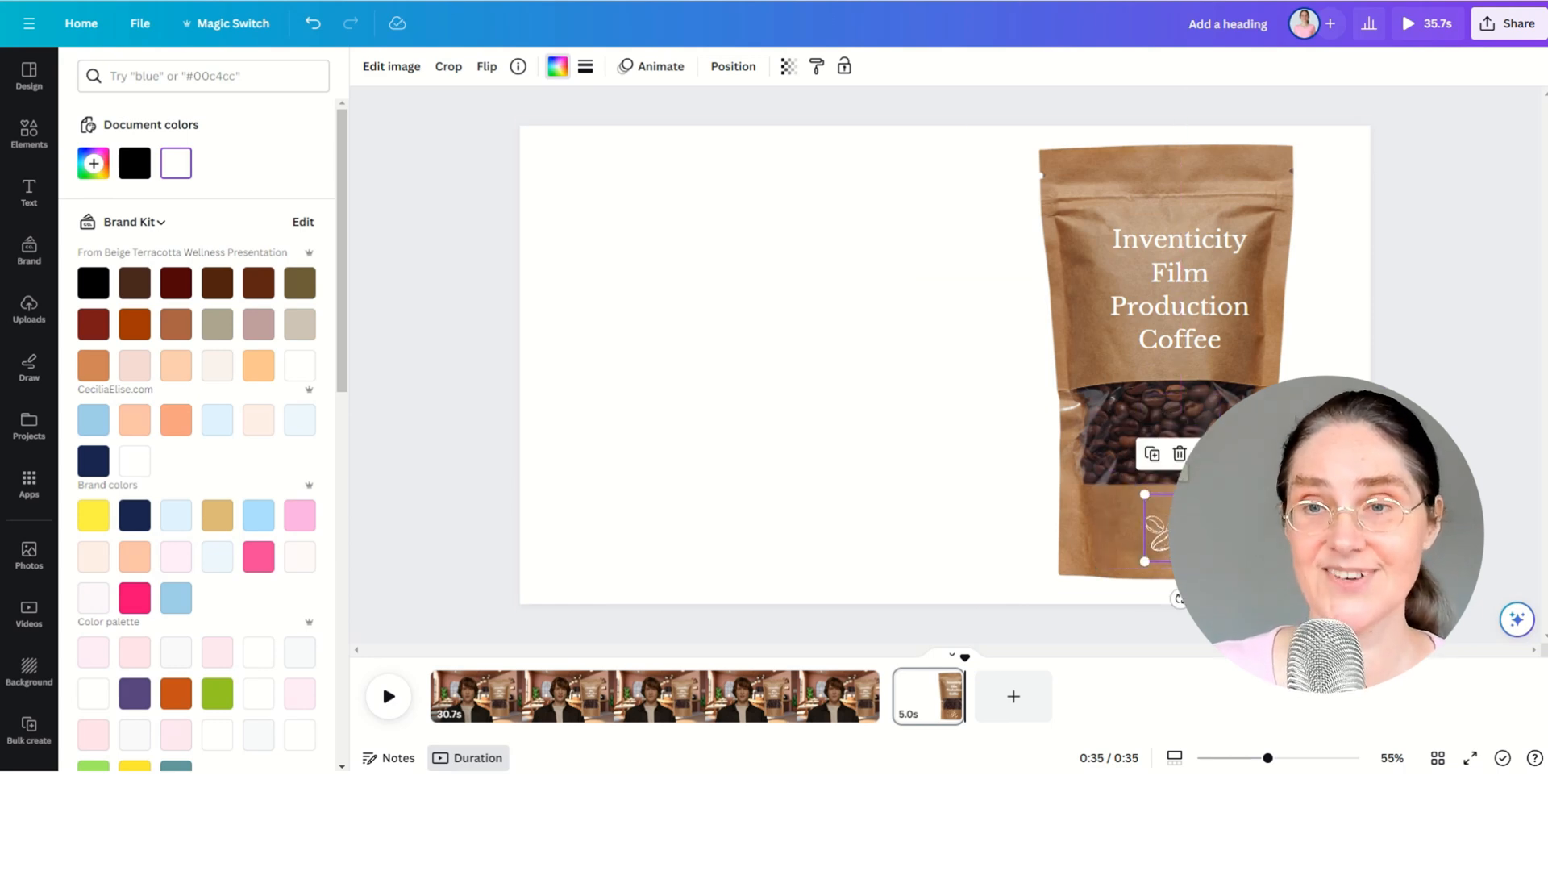
left_click(29, 308)
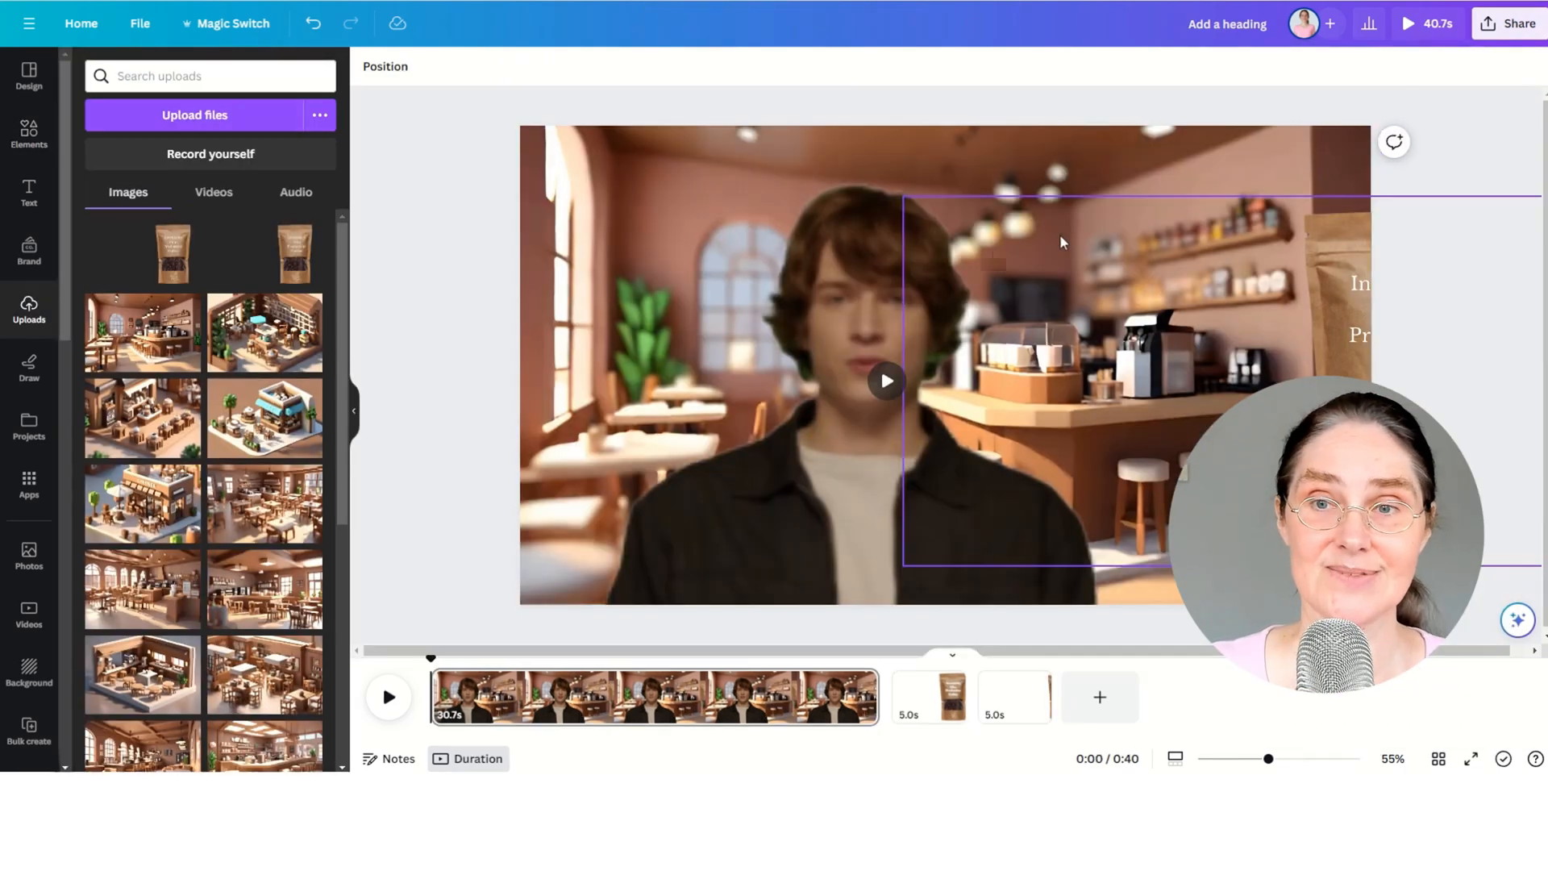
Step: Give the coffee bag a Rise animation on the presenter scene and preview the ad
left_click(590, 66)
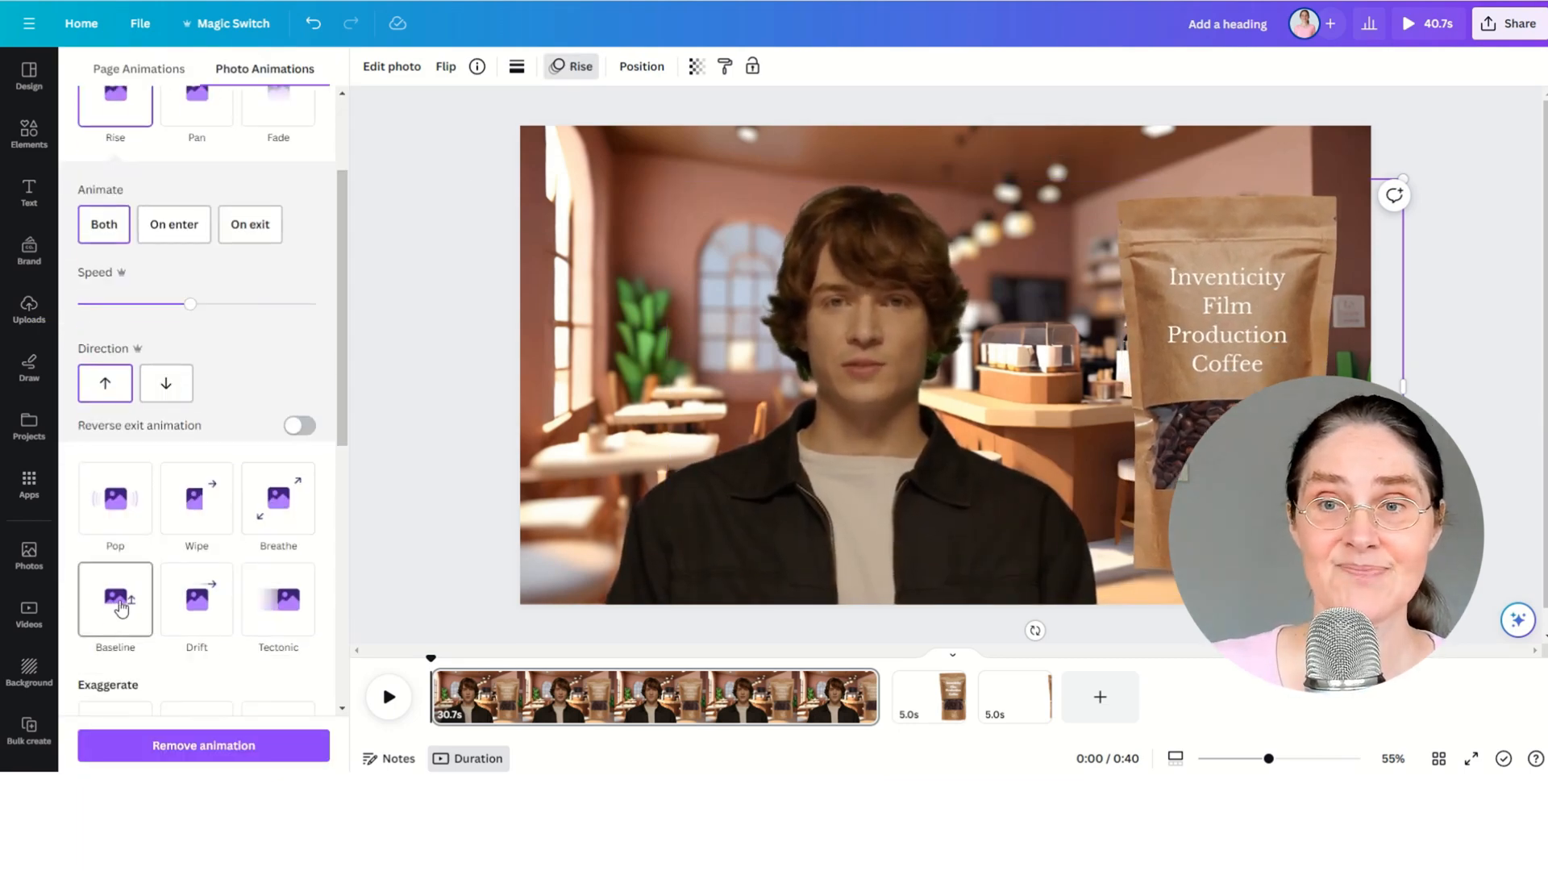
left_click(29, 309)
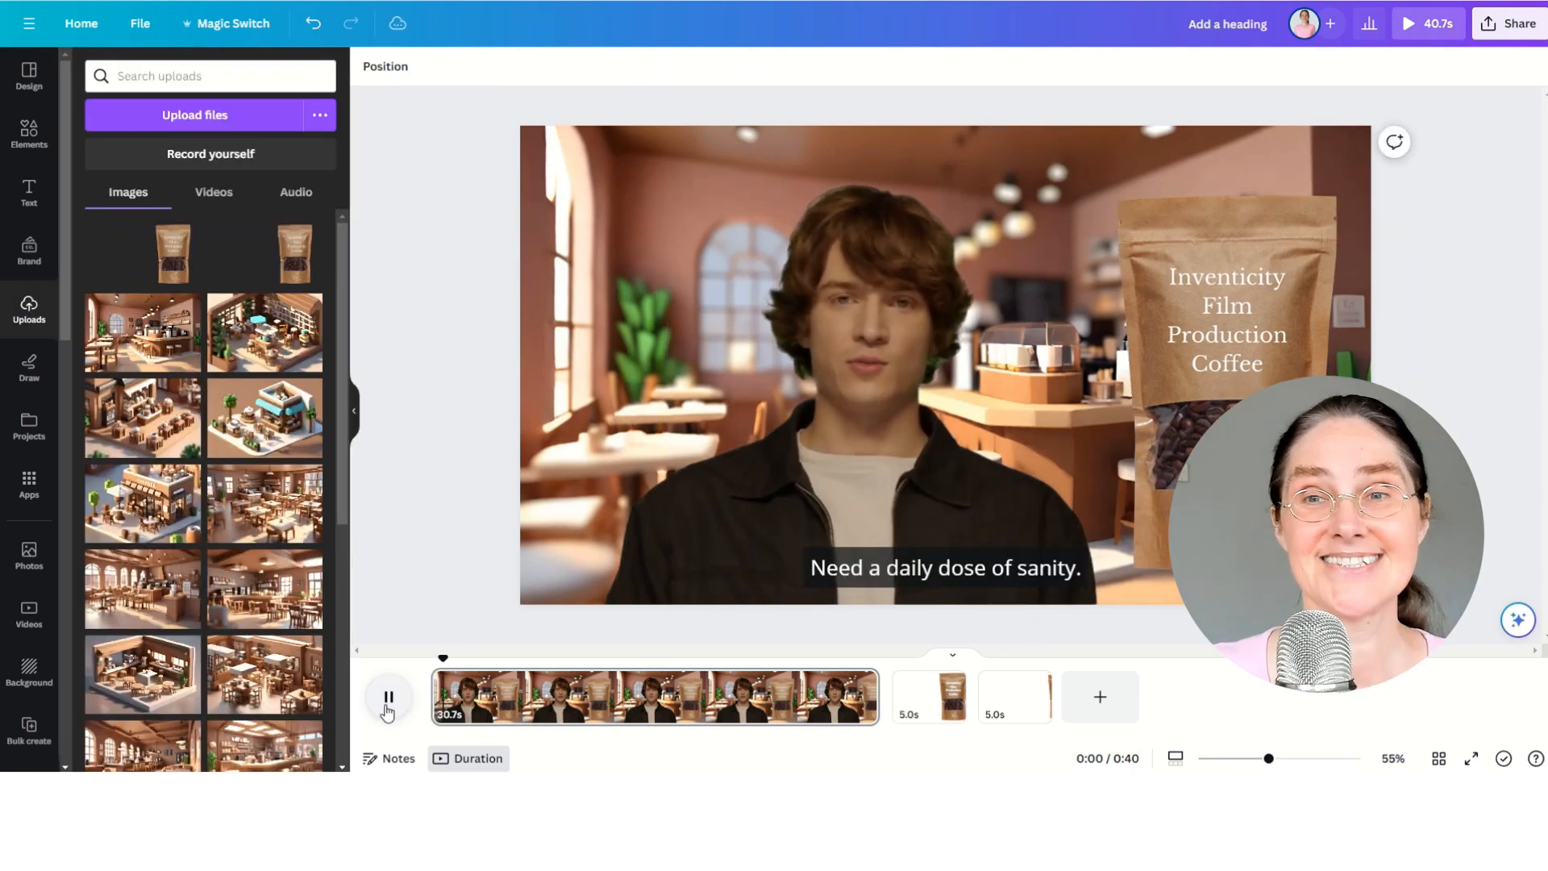